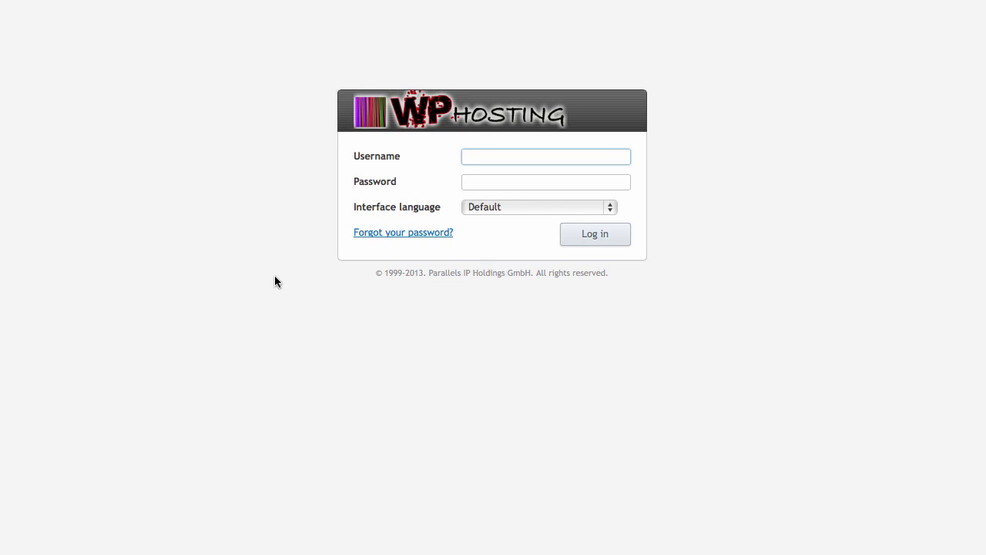
mouse_move(659, 267)
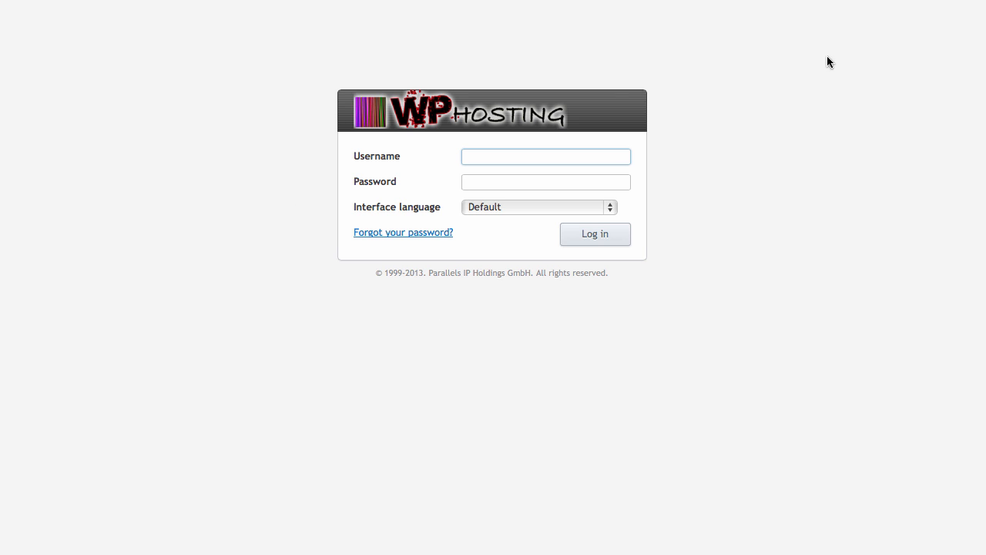
mouse_move(270, 271)
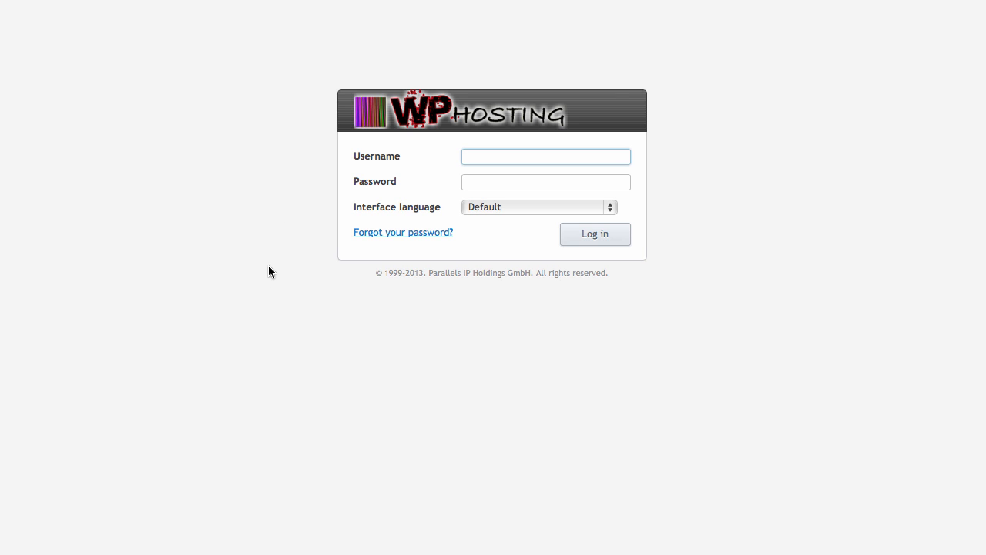
mouse_move(434, 331)
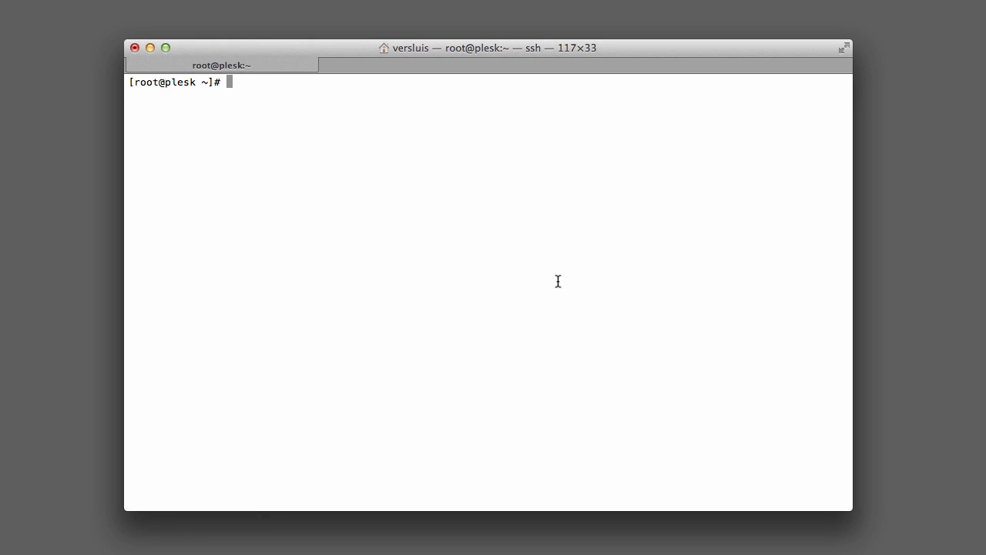
Step: Sign in to the Plesk control panel as admin, reaching the Home dashboard
double_click(145, 81)
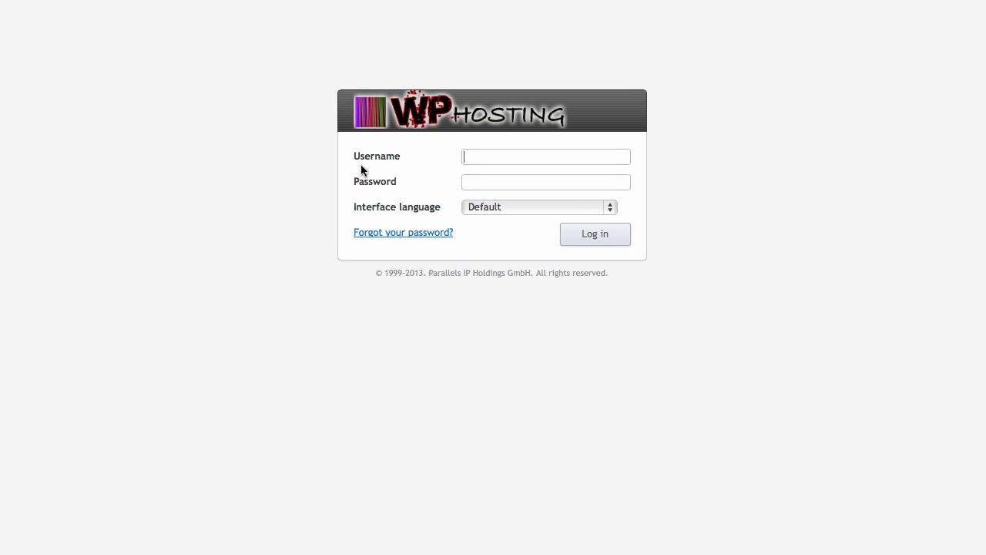
left_click(545, 157)
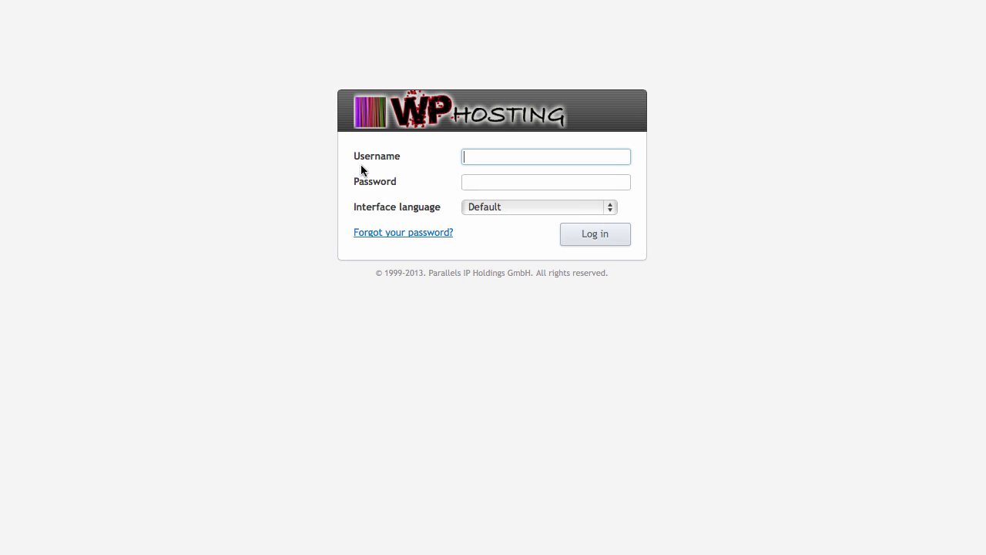
type("admin")
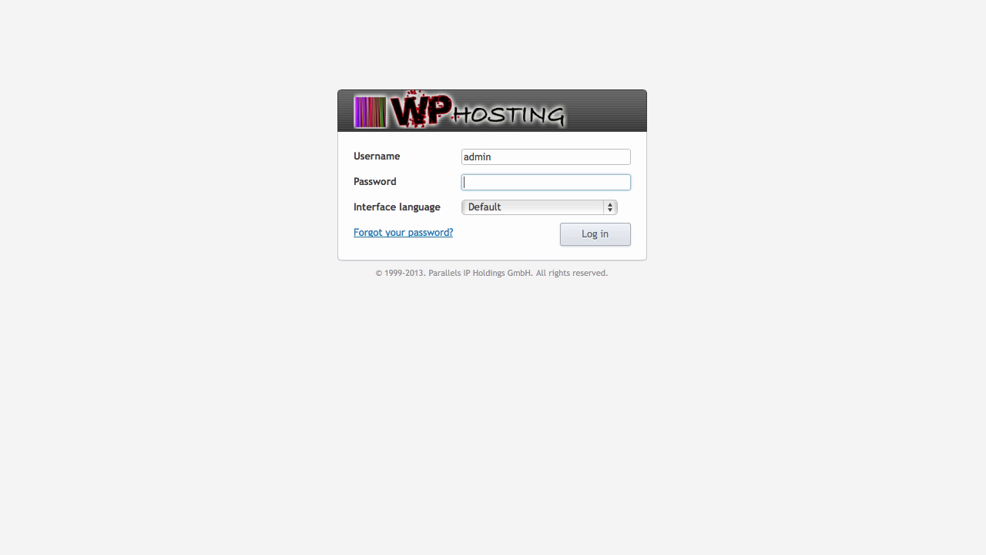
left_click(595, 234)
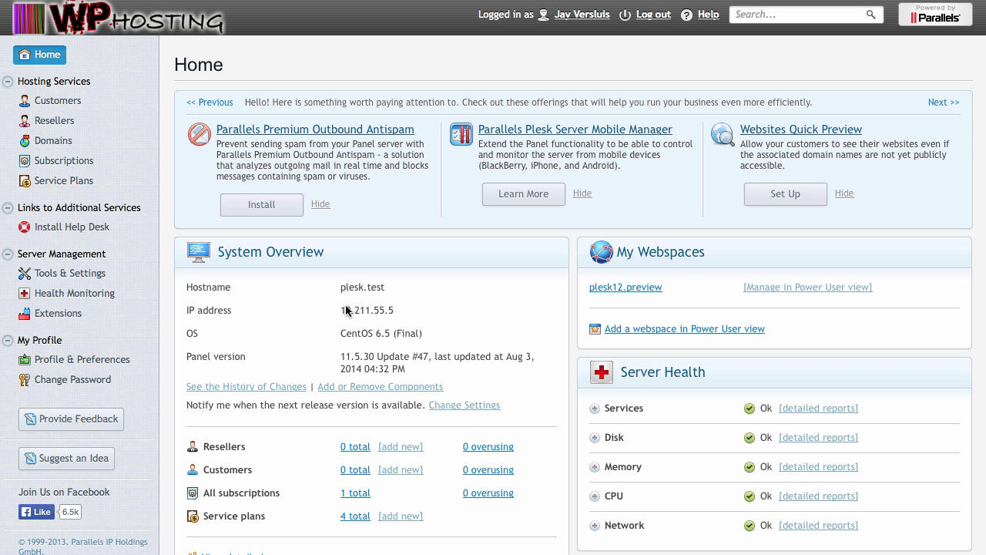
mouse_move(263, 262)
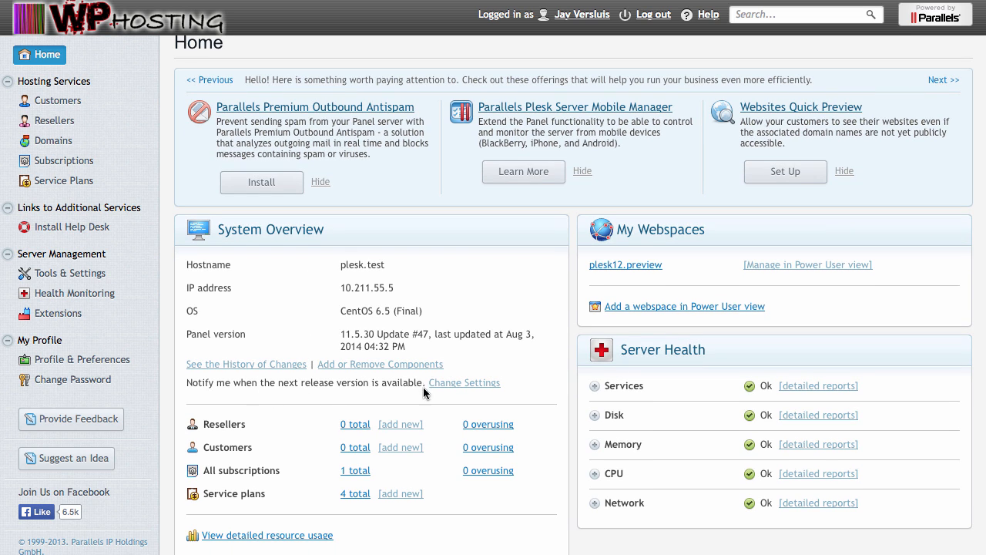
mouse_move(408, 398)
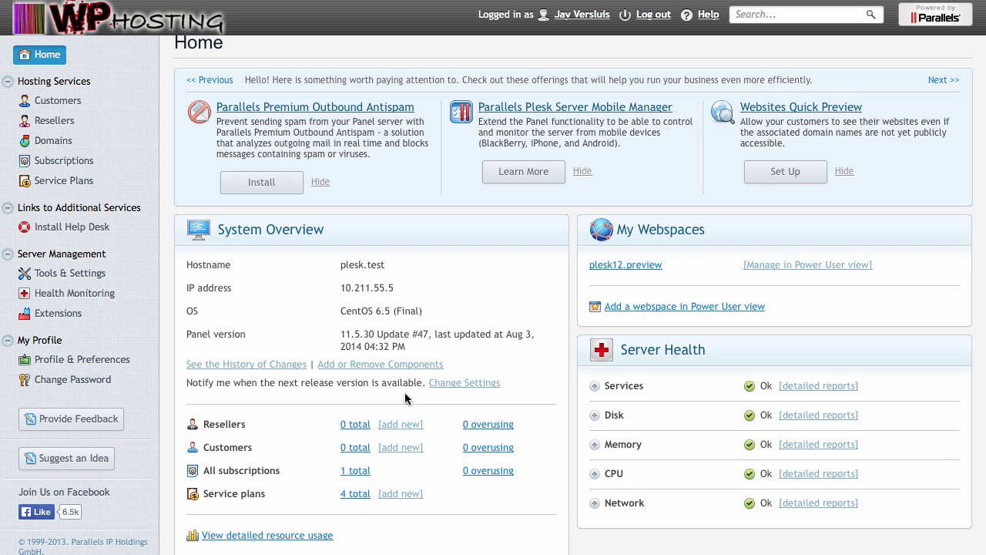
mouse_move(399, 395)
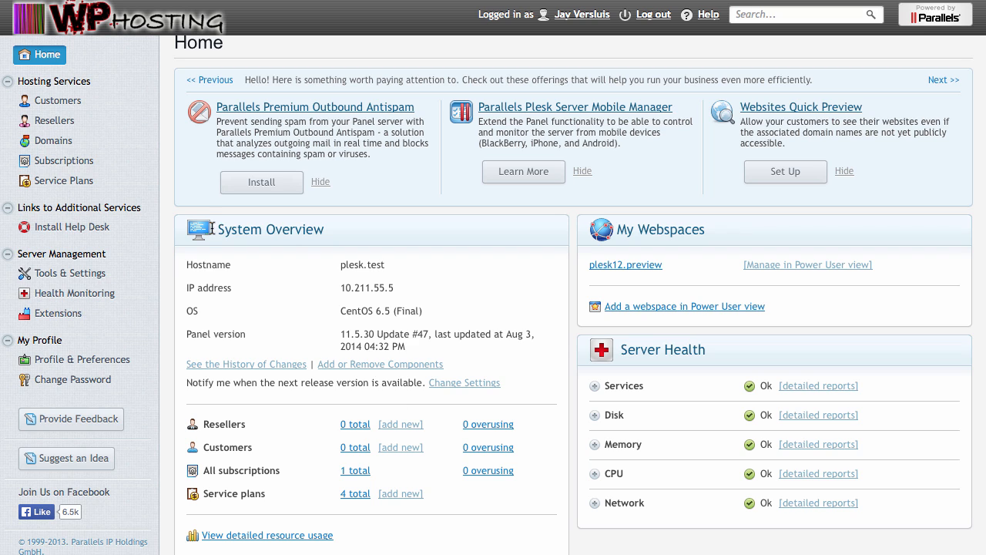
Step: Review the System Overview: hostname plesk.test and panel version 11.5.30 Update #47
double_click(269, 229)
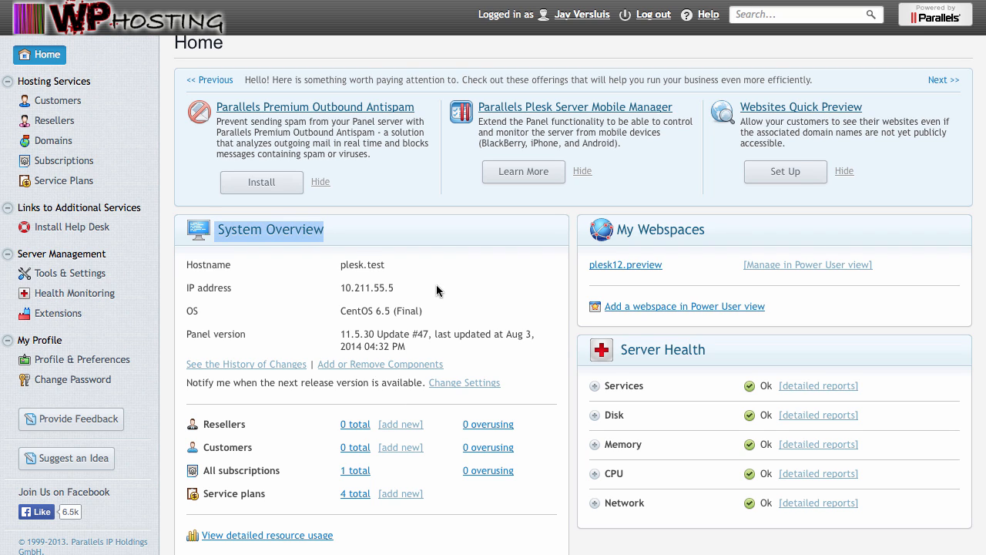
mouse_move(339, 268)
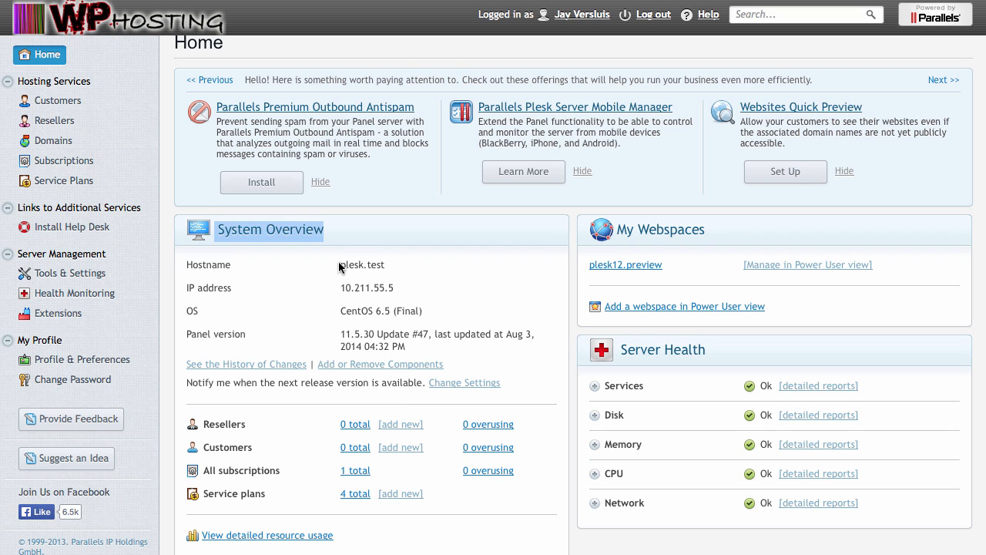
double_click(360, 265)
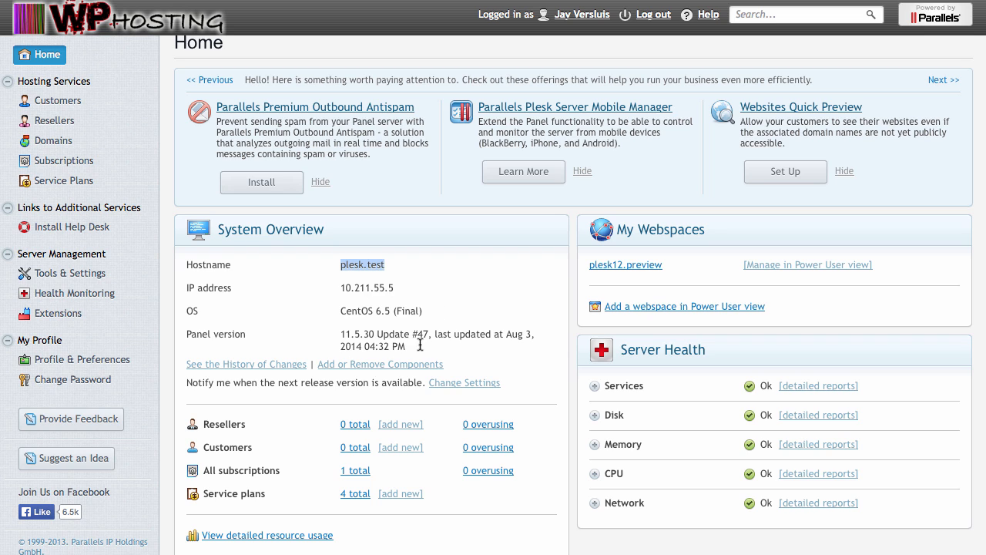
mouse_move(225, 329)
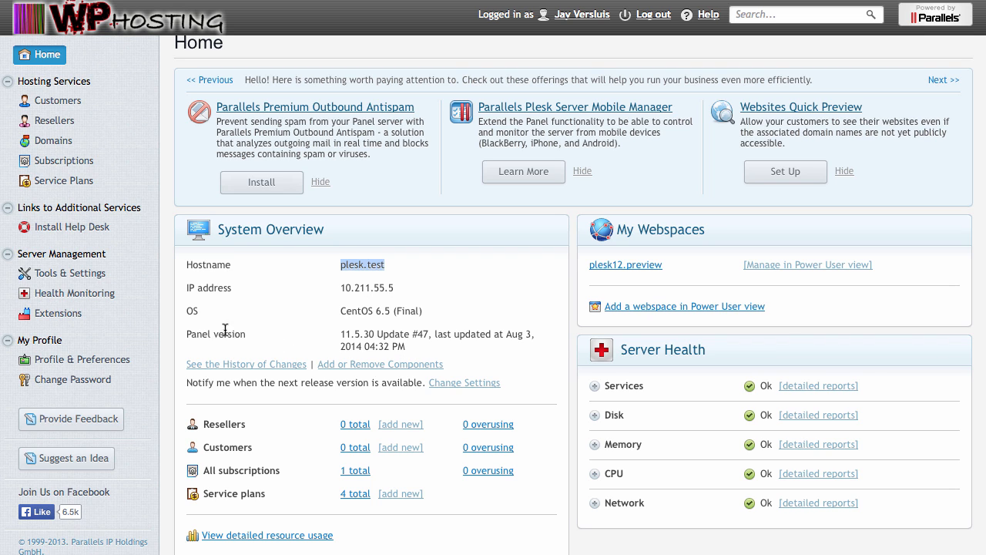
double_click(351, 335)
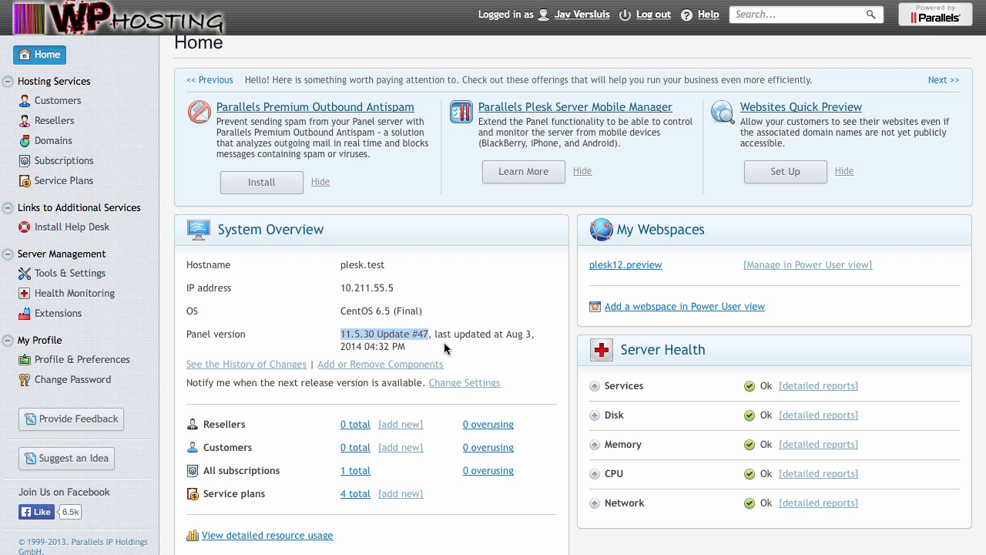
mouse_move(432, 339)
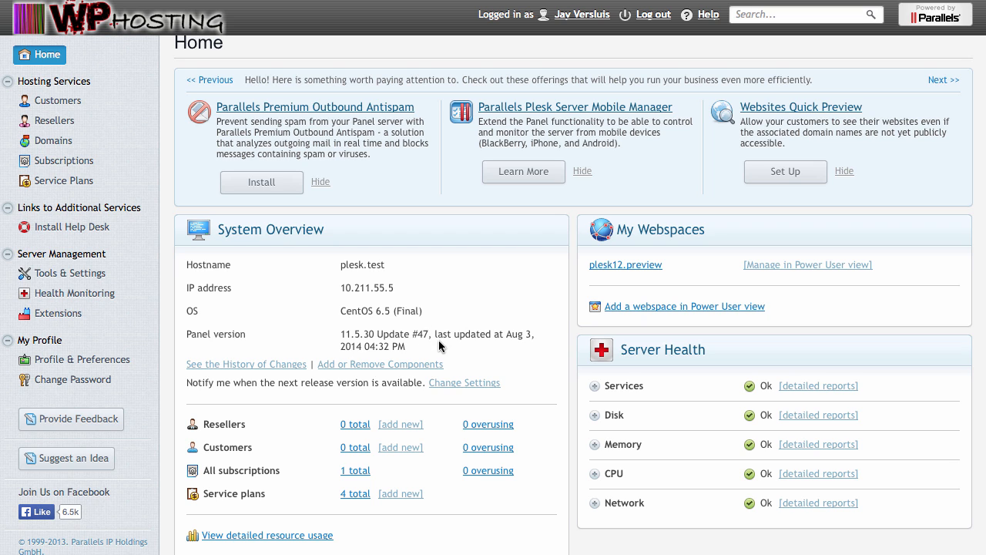
mouse_move(465, 353)
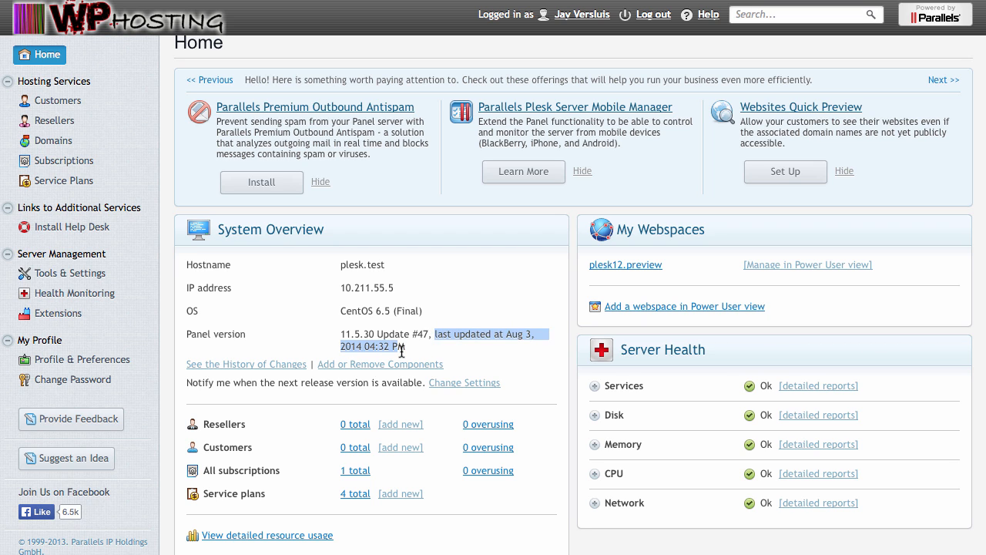
mouse_move(453, 345)
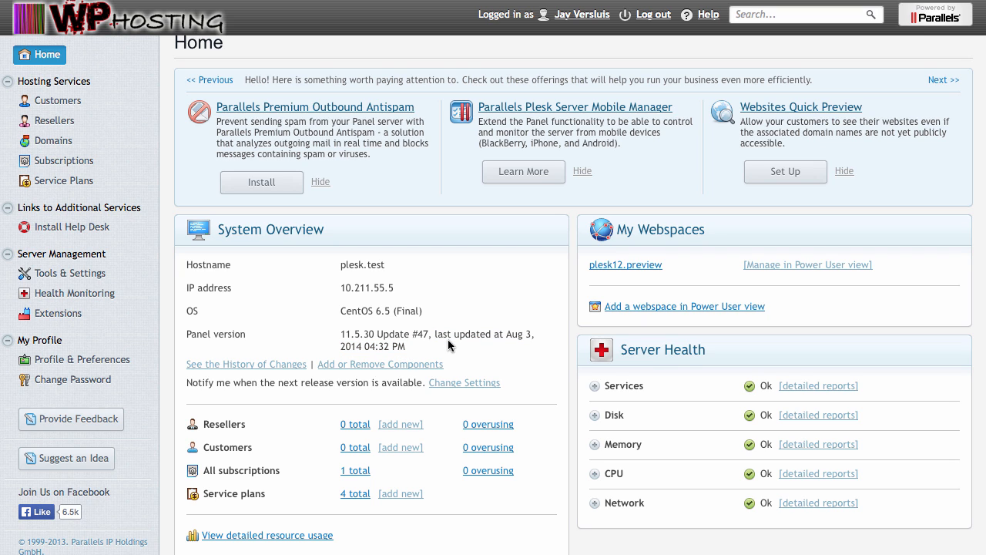
mouse_move(496, 366)
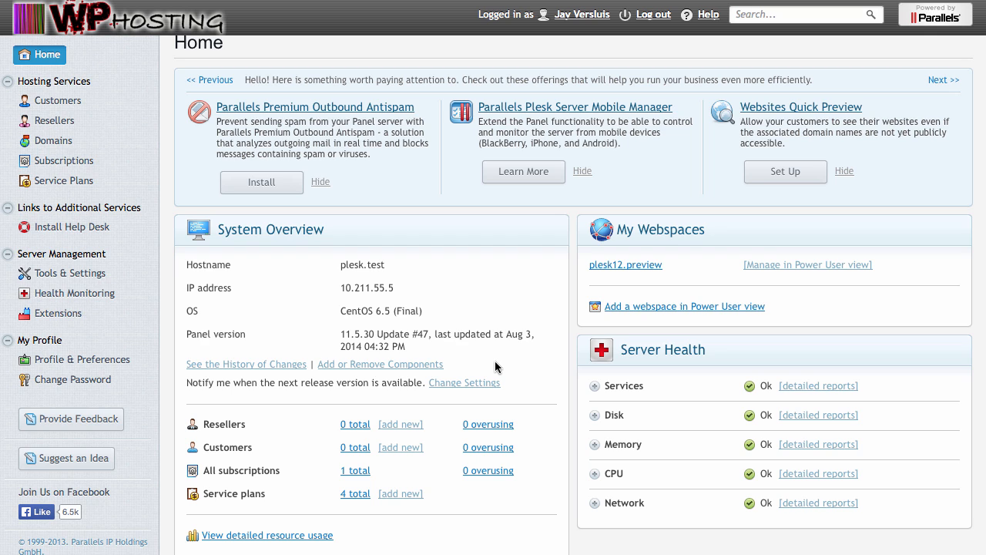
mouse_move(382, 394)
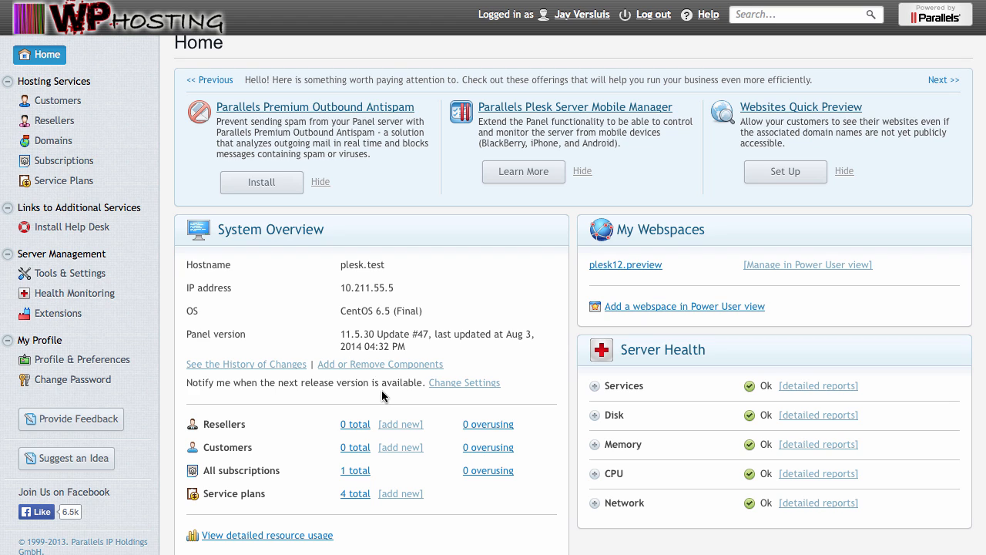
mouse_move(366, 399)
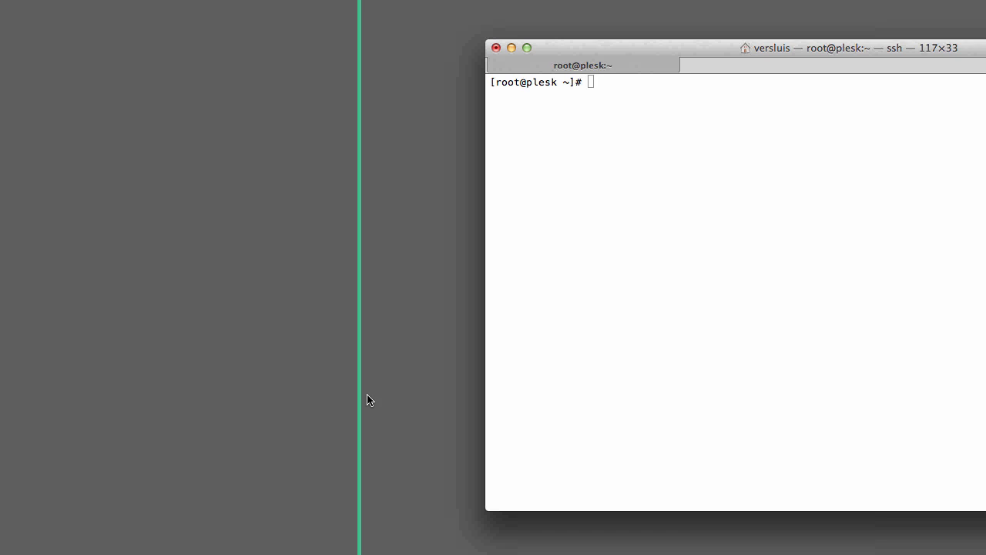
Step: Run yum update over SSH and confirm the 56-package system update with y
type("yum update")
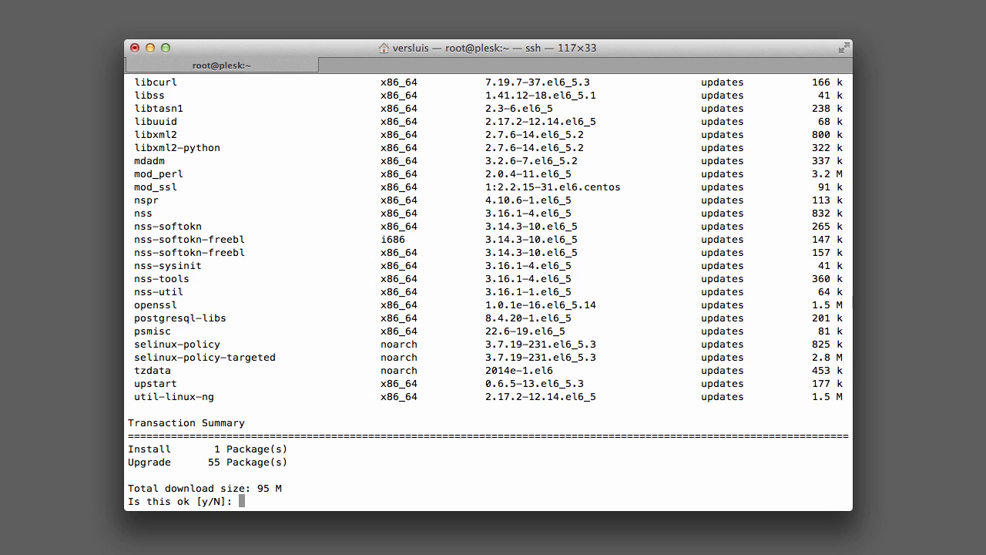
type("y")
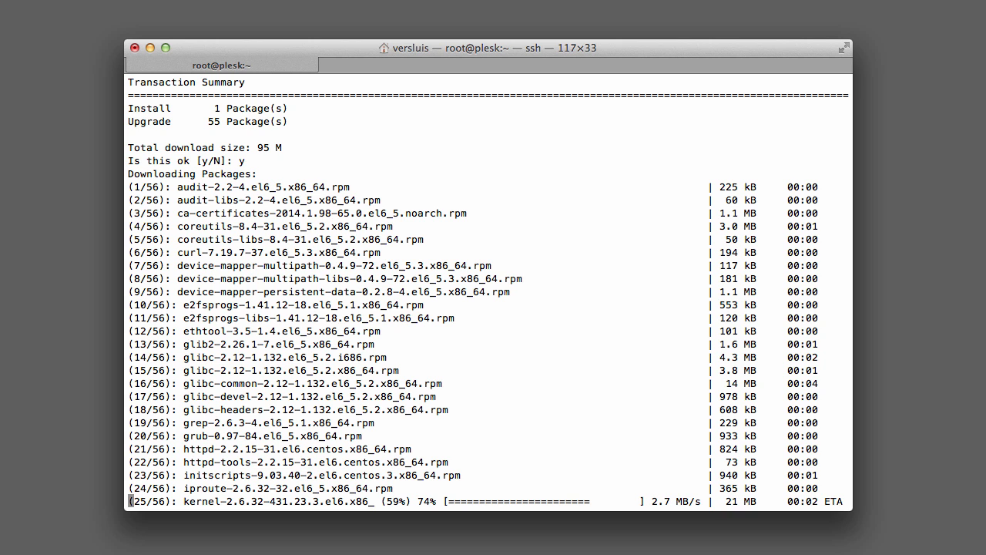
scroll("down", 3)
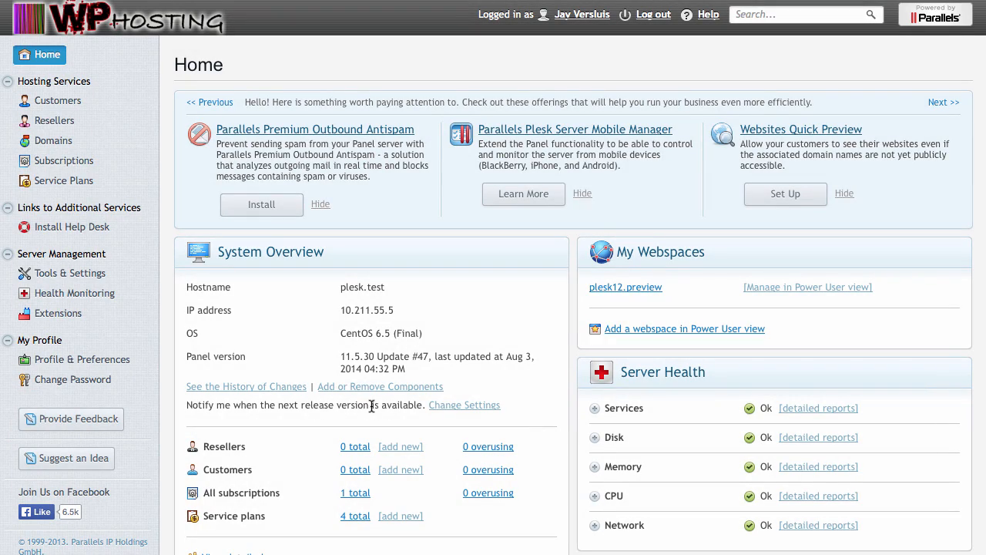
mouse_move(366, 420)
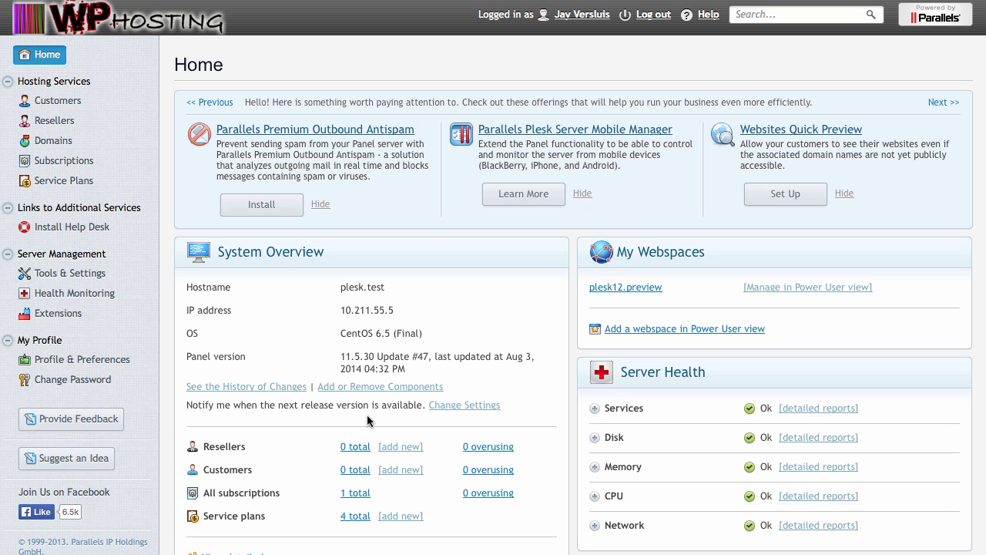
mouse_move(71, 273)
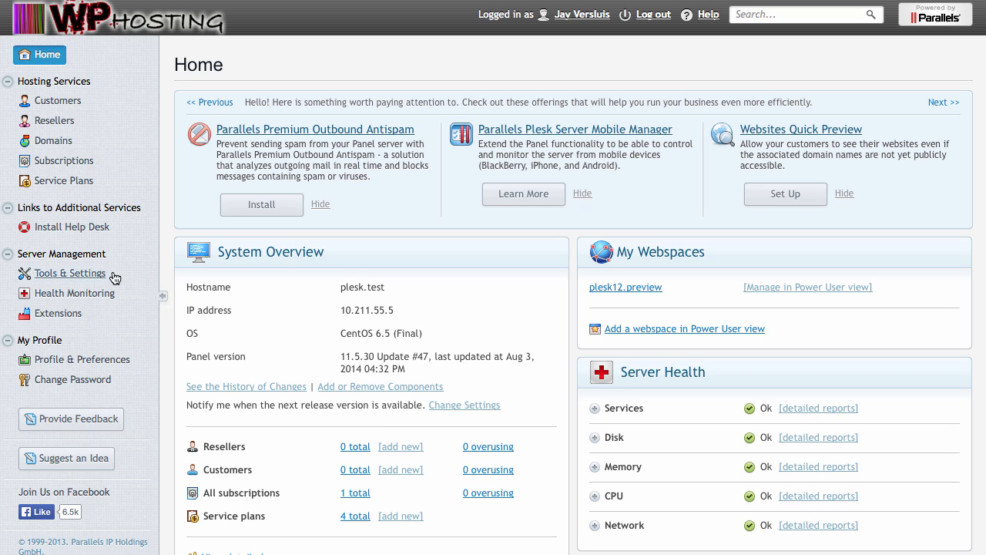
mouse_move(69, 273)
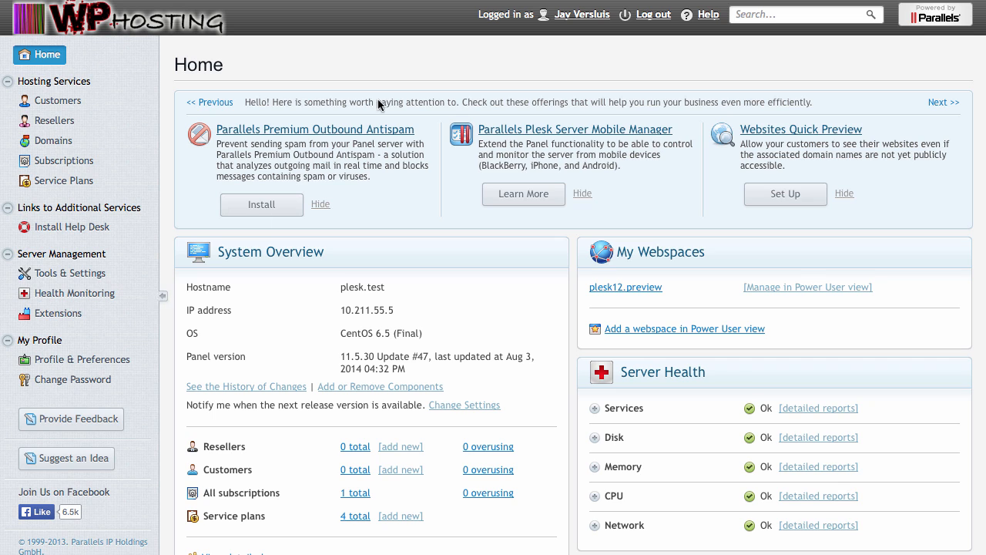
mouse_move(593, 51)
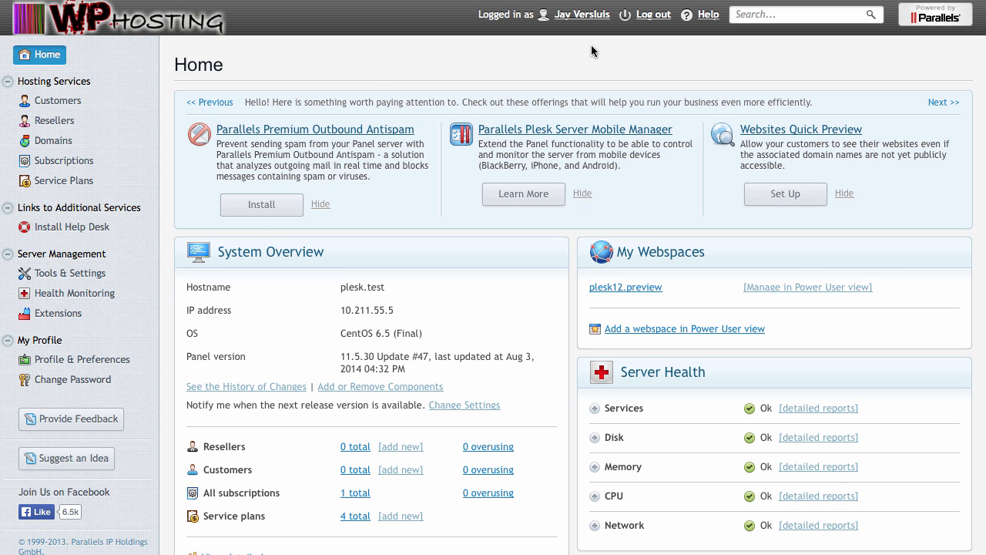
mouse_move(588, 71)
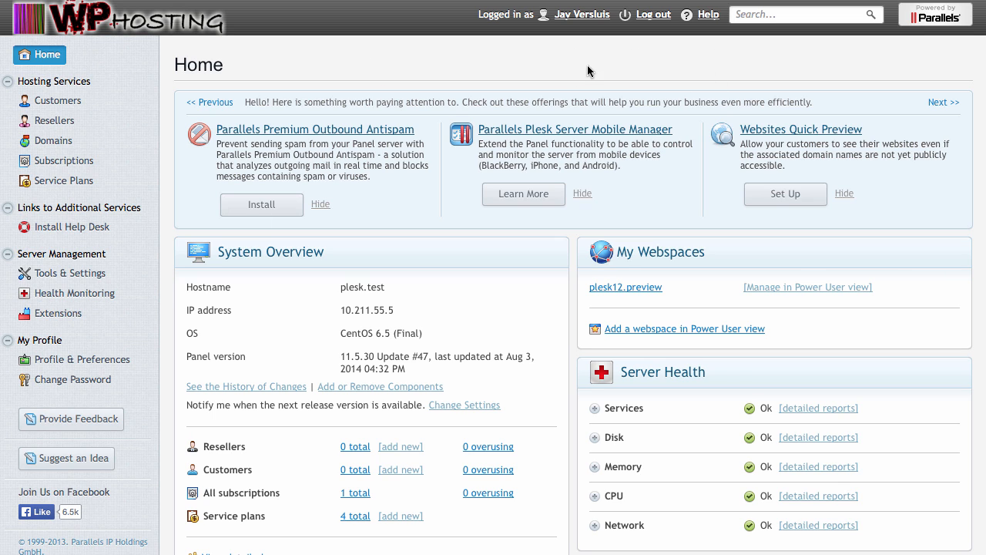
Step: Go to the server's Tools & Settings page from the sidebar
left_click(68, 272)
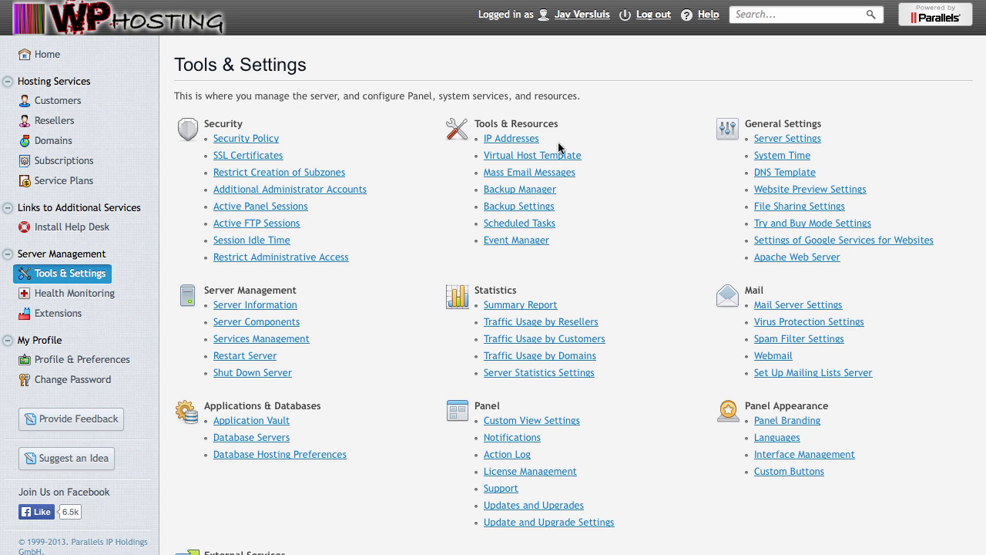
mouse_move(541, 322)
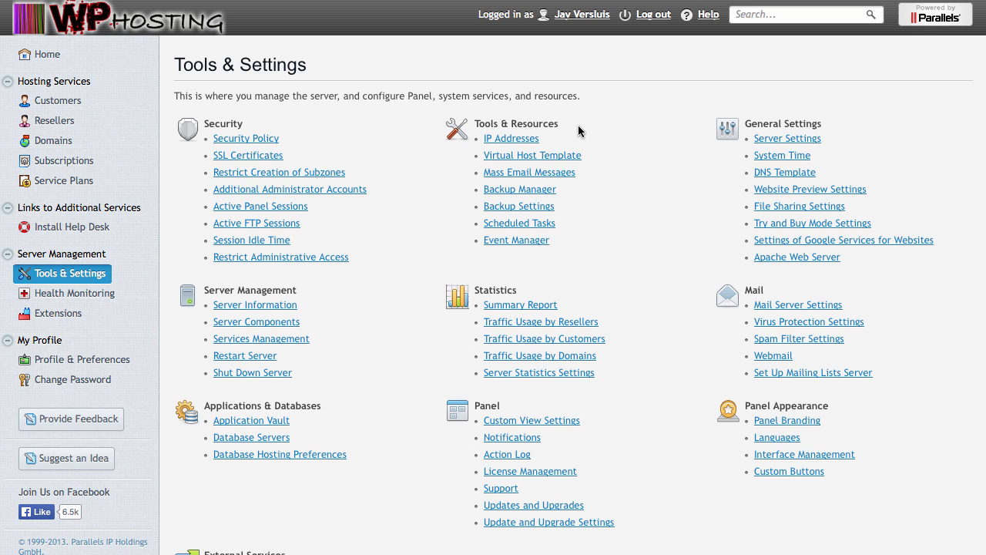
mouse_move(564, 125)
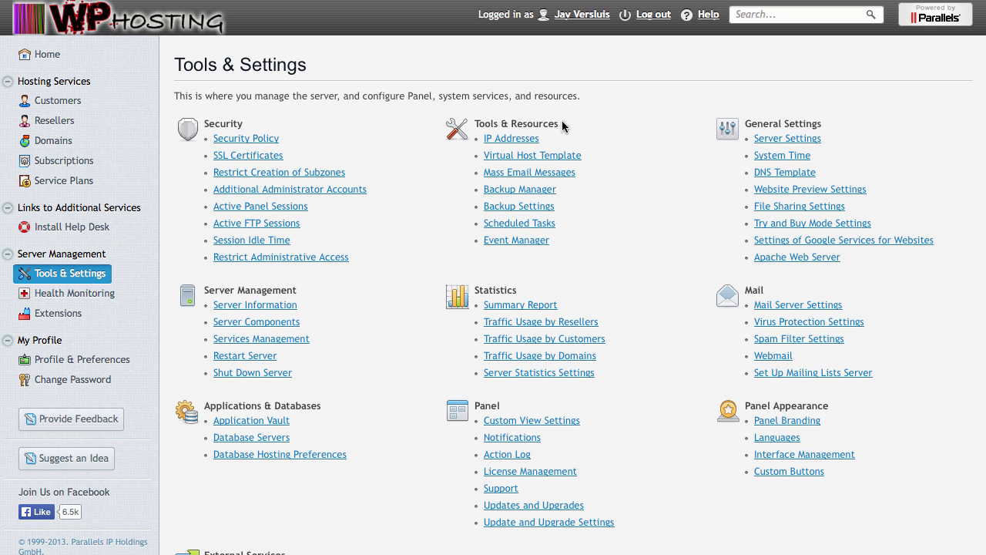
mouse_move(562, 126)
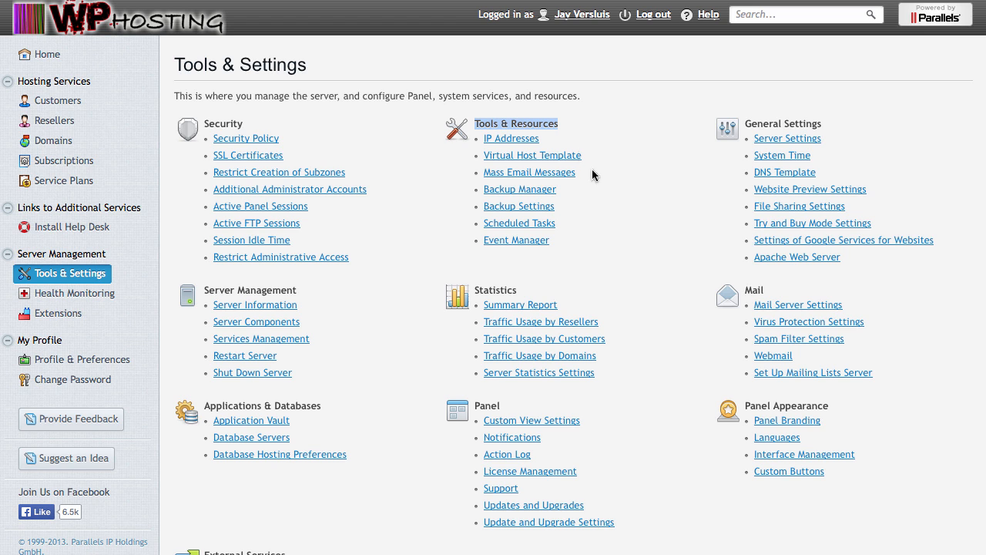
mouse_move(521, 188)
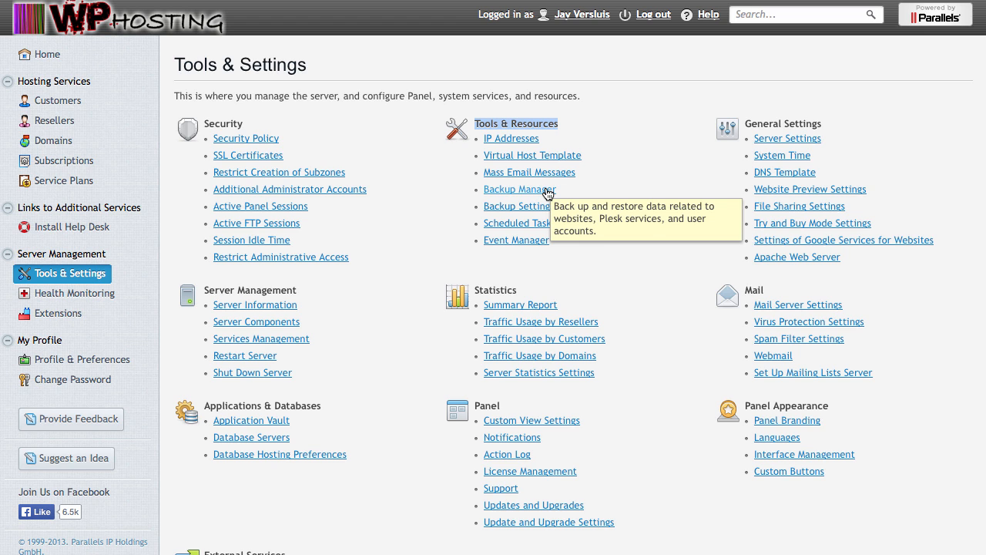
Step: Start a server backup named Before-Upgrade-Backup of configuration and content to the personal FTP repository
left_click(518, 188)
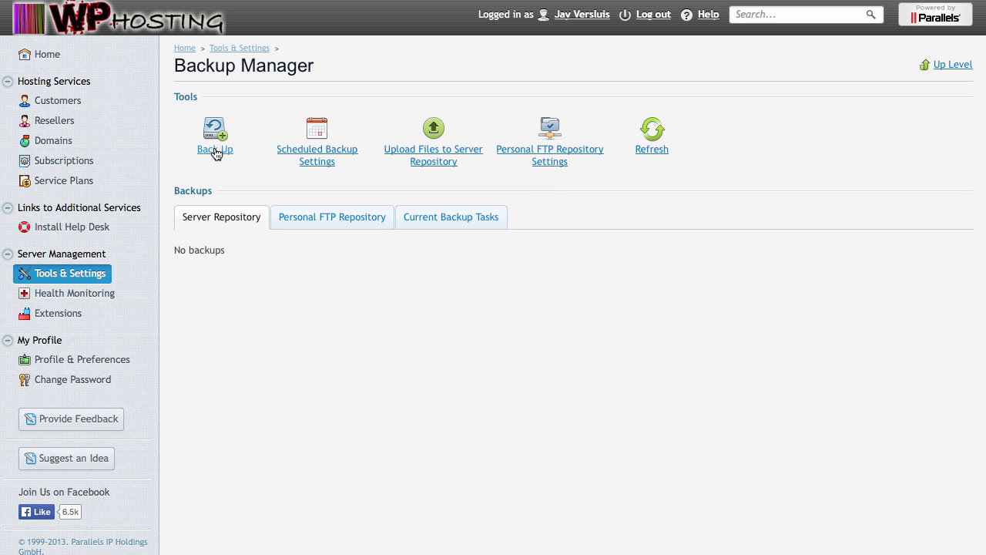
mouse_move(216, 139)
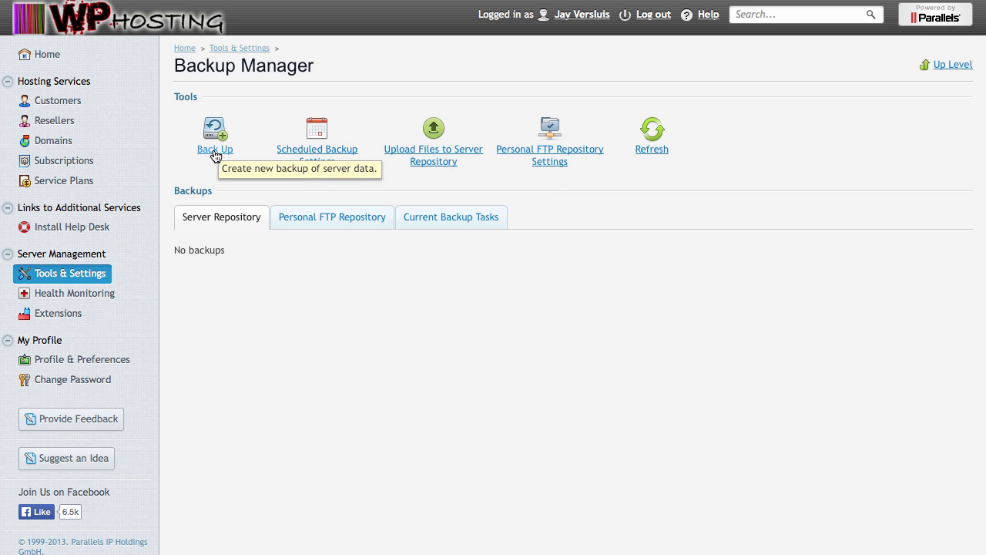
mouse_move(304, 299)
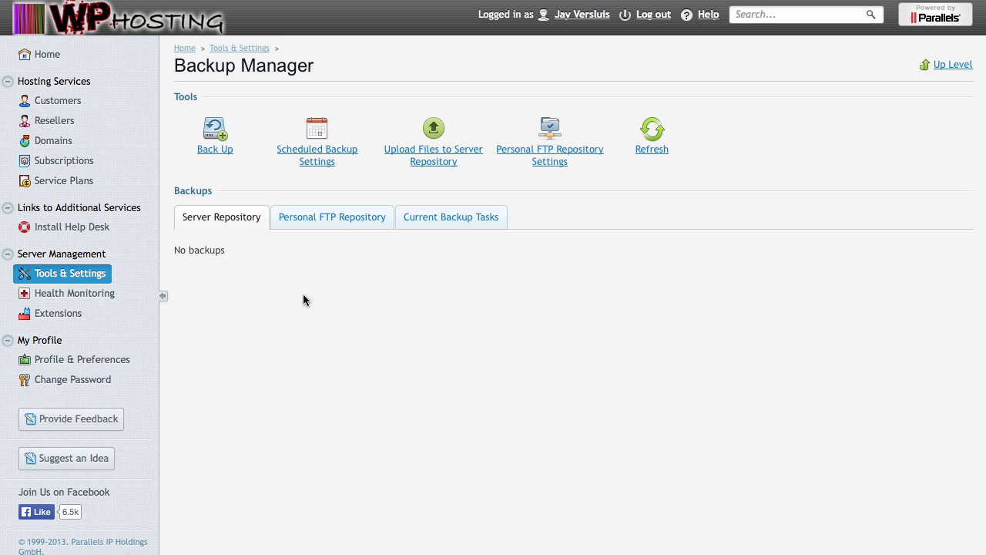
left_click(216, 129)
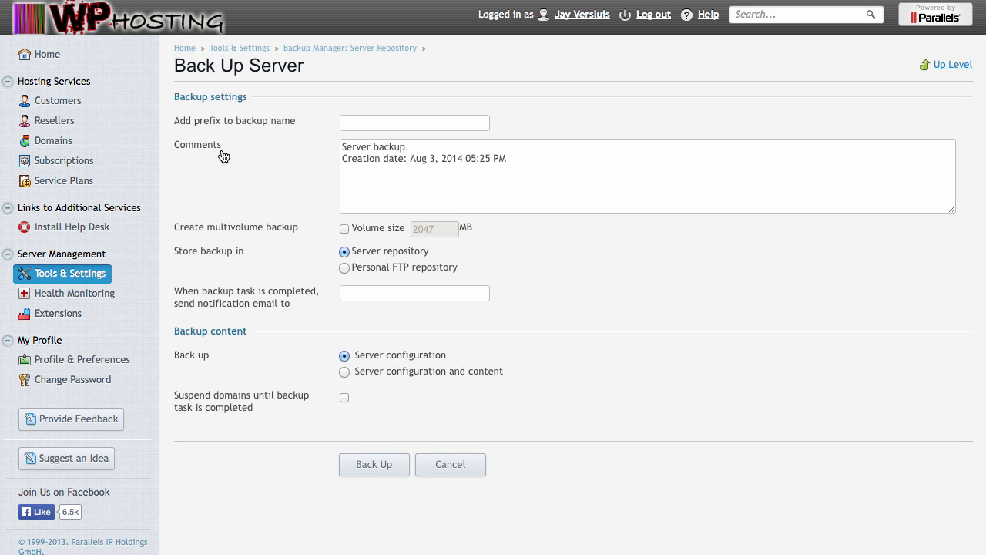
type("Before-Upgrade-Backup")
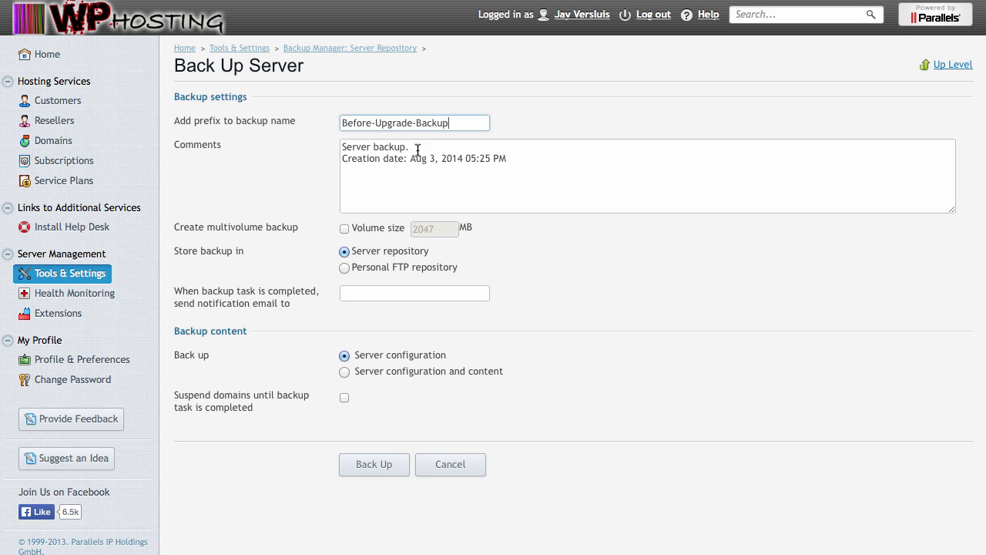
left_click(343, 269)
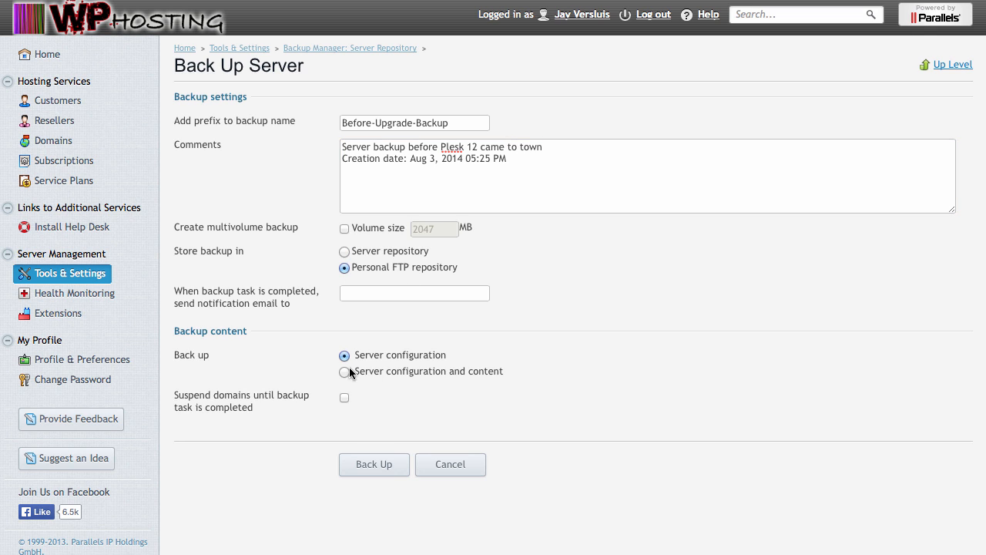
left_click(345, 370)
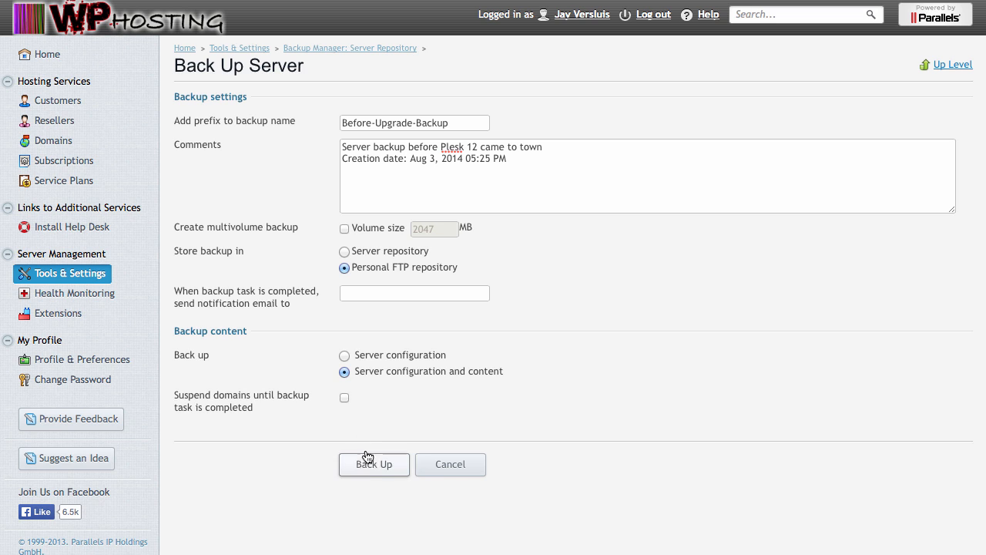
left_click(372, 464)
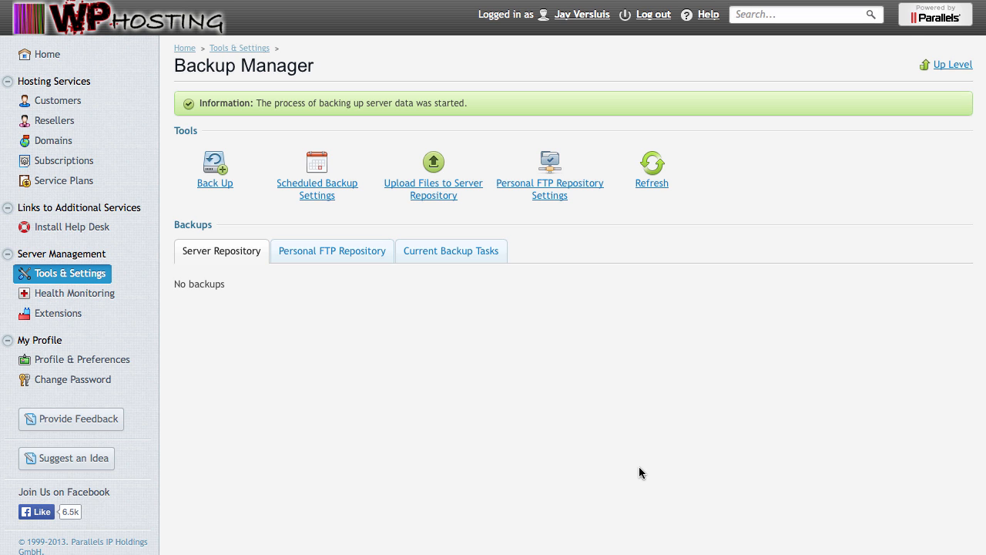
mouse_move(676, 218)
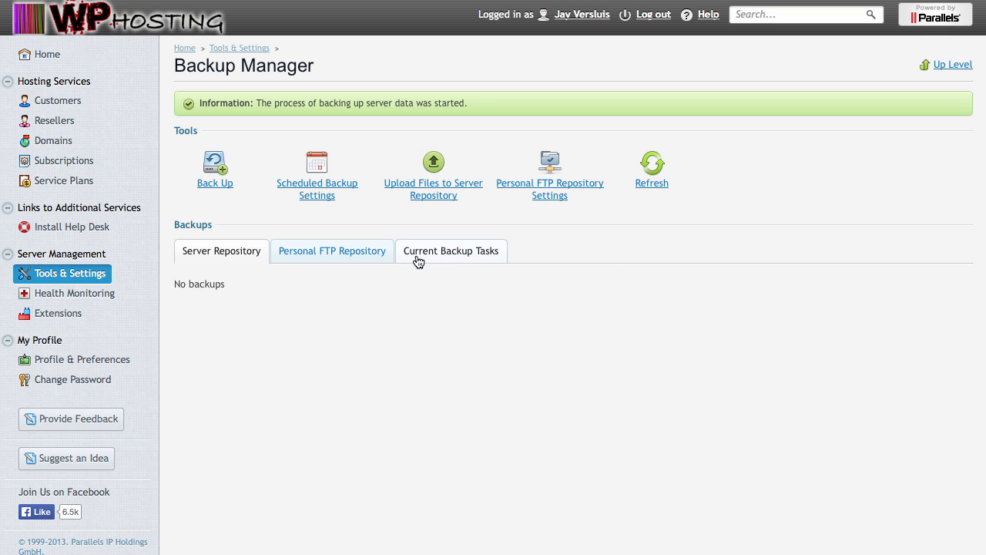
Step: Check current backup tasks, then view the completed archive in the personal FTP repository
left_click(450, 250)
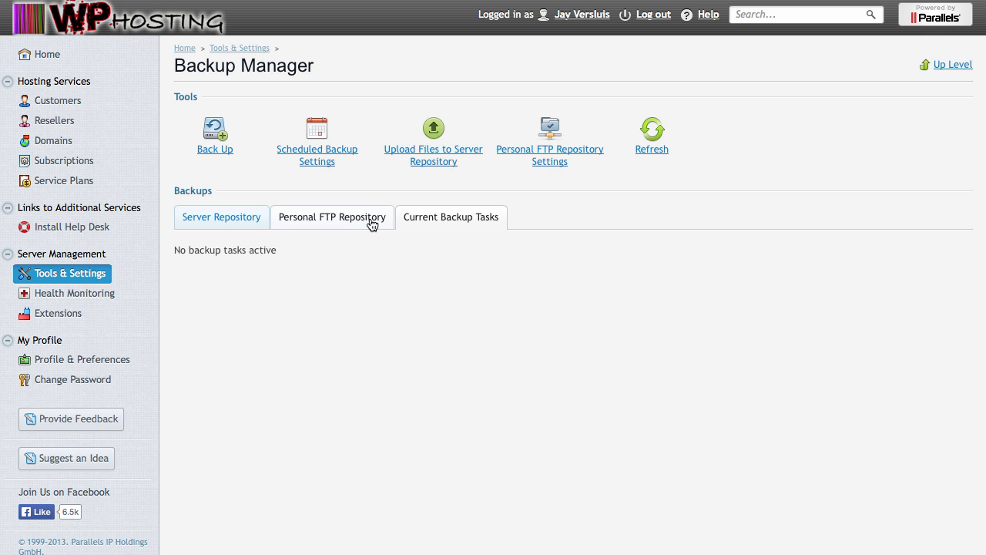
mouse_move(364, 246)
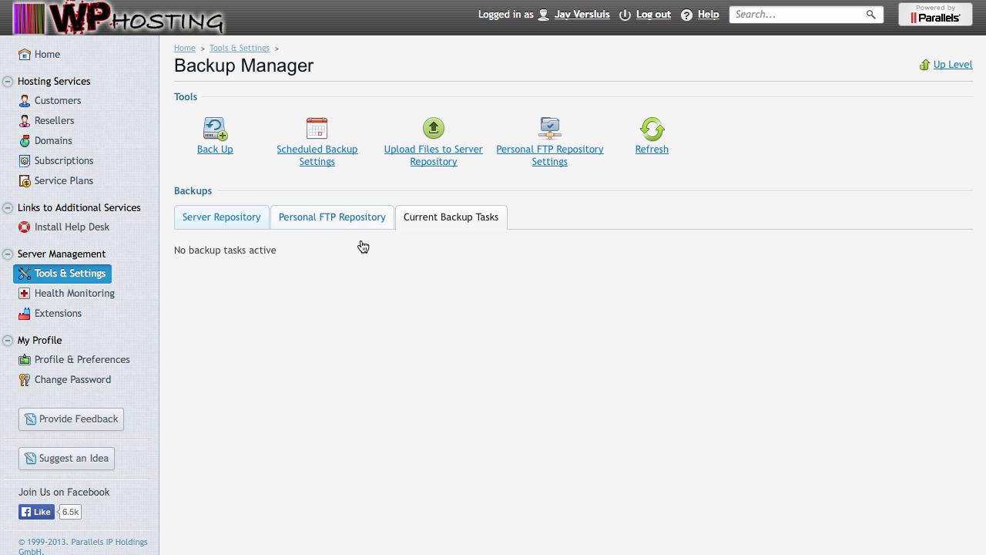
mouse_move(351, 224)
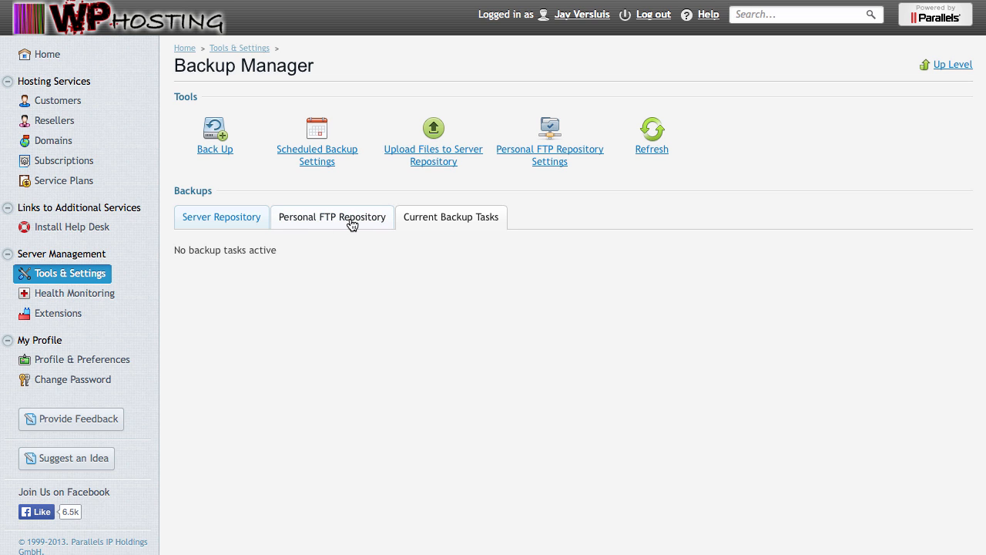
left_click(333, 216)
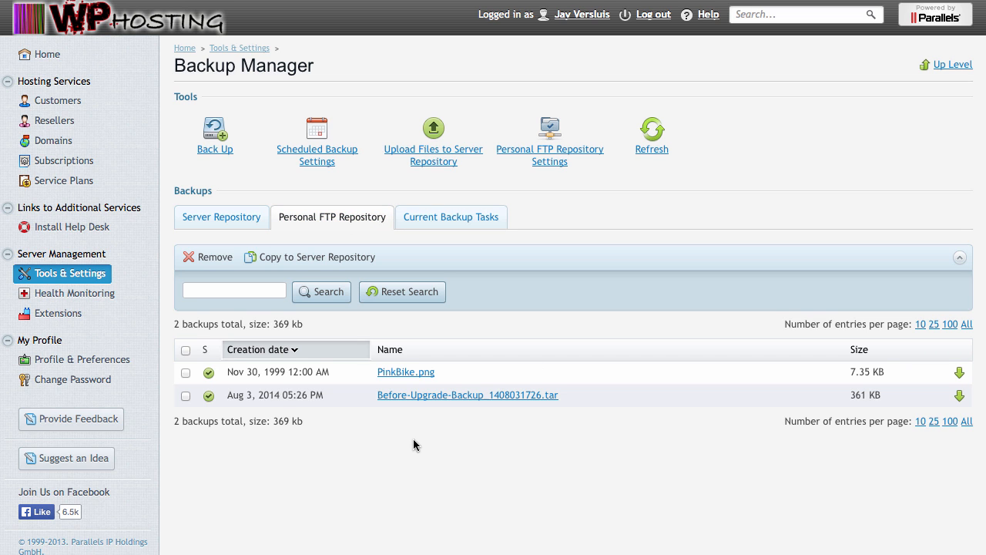
mouse_move(845, 383)
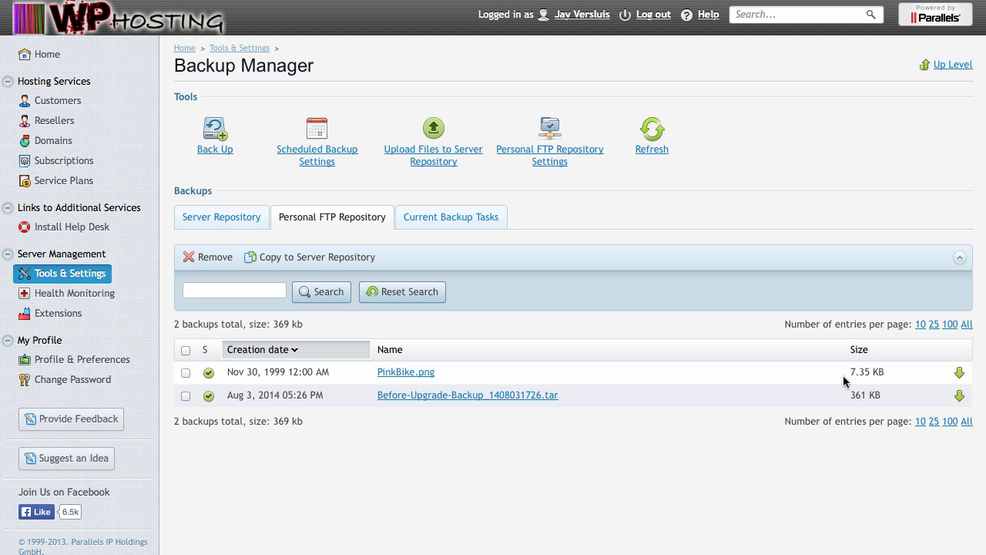
mouse_move(845, 415)
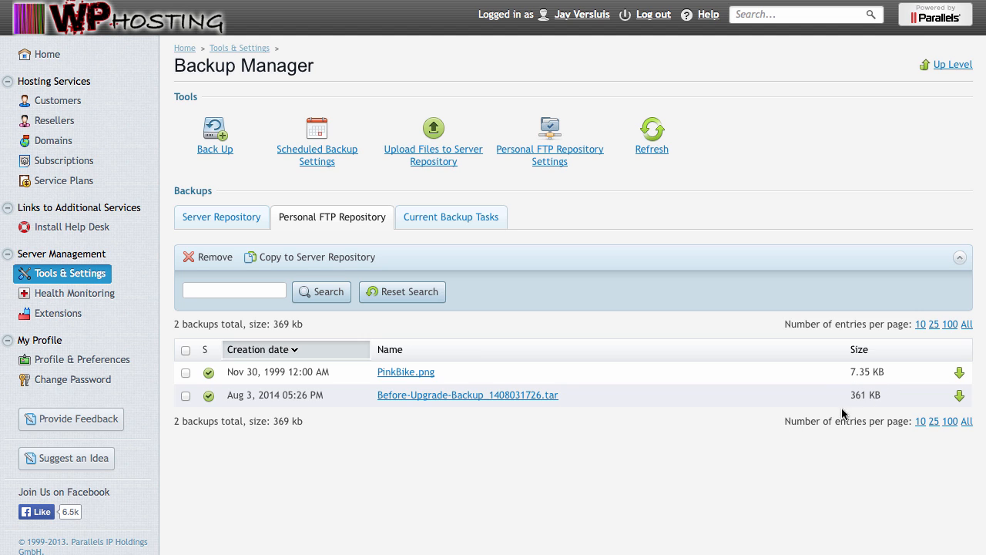
mouse_move(725, 419)
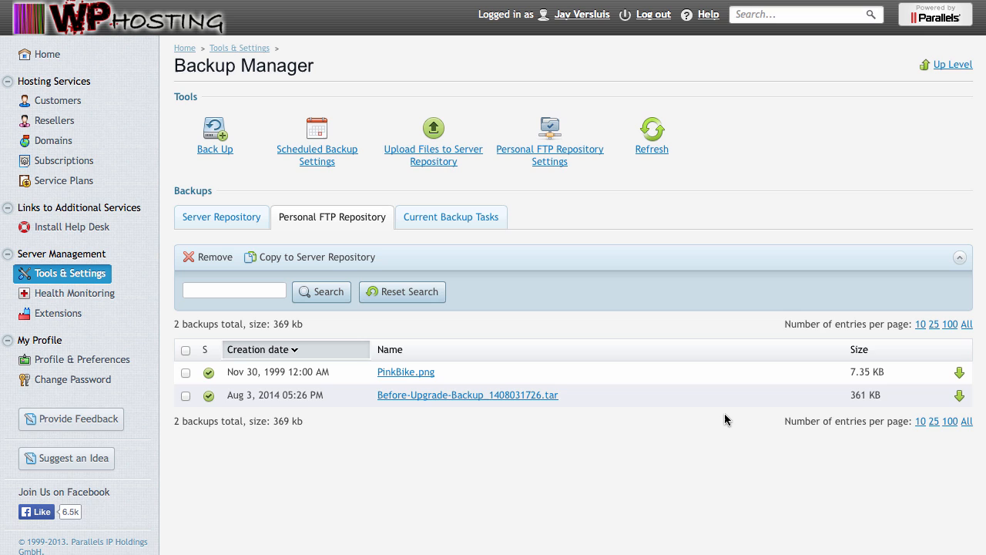
mouse_move(869, 398)
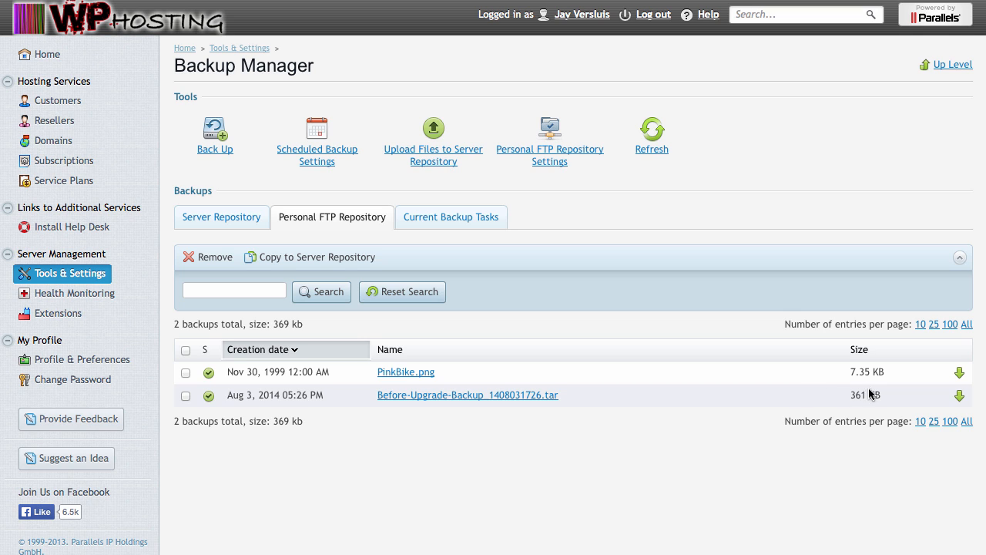
mouse_move(636, 464)
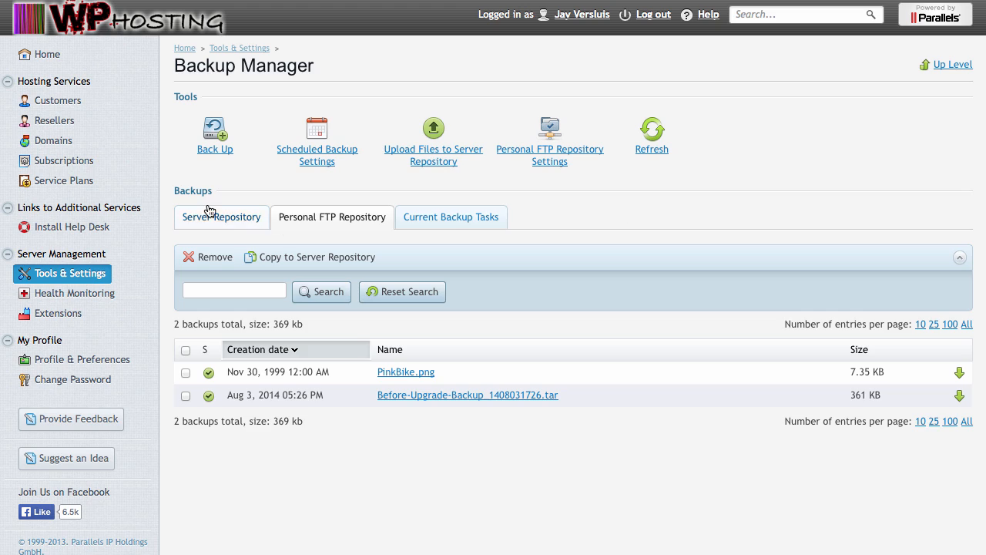
mouse_move(168, 217)
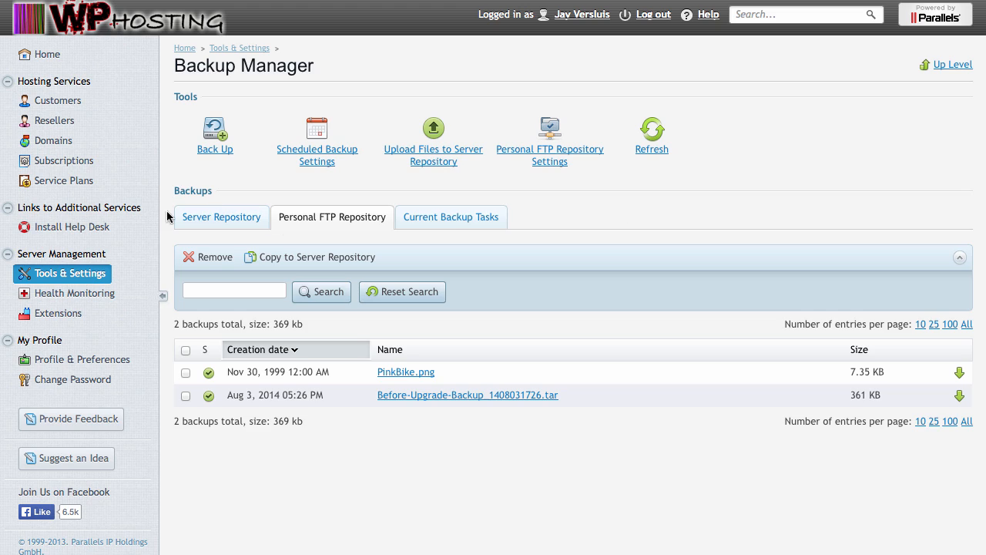
mouse_move(70, 272)
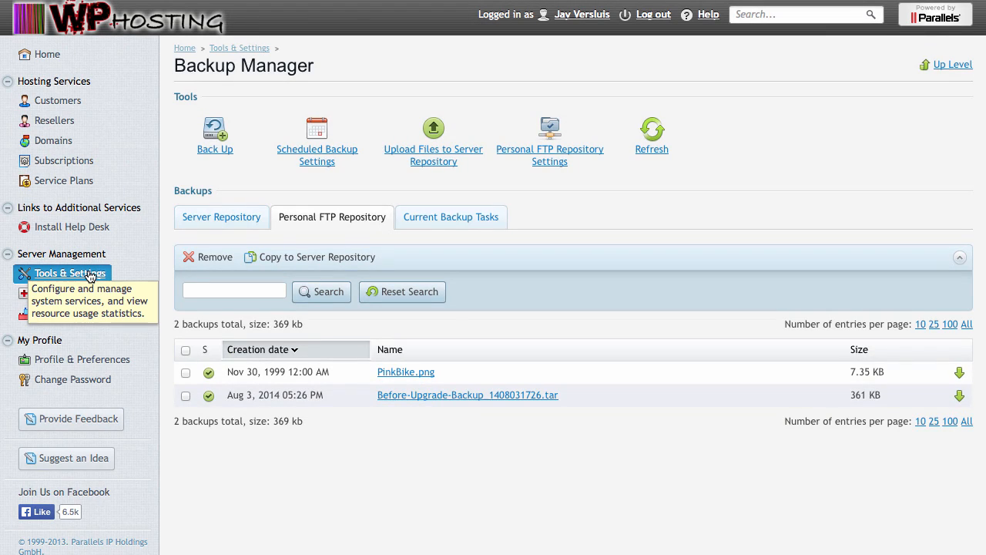
Step: Reach the Updates and Upgrades installer via Tools & Settings
left_click(69, 272)
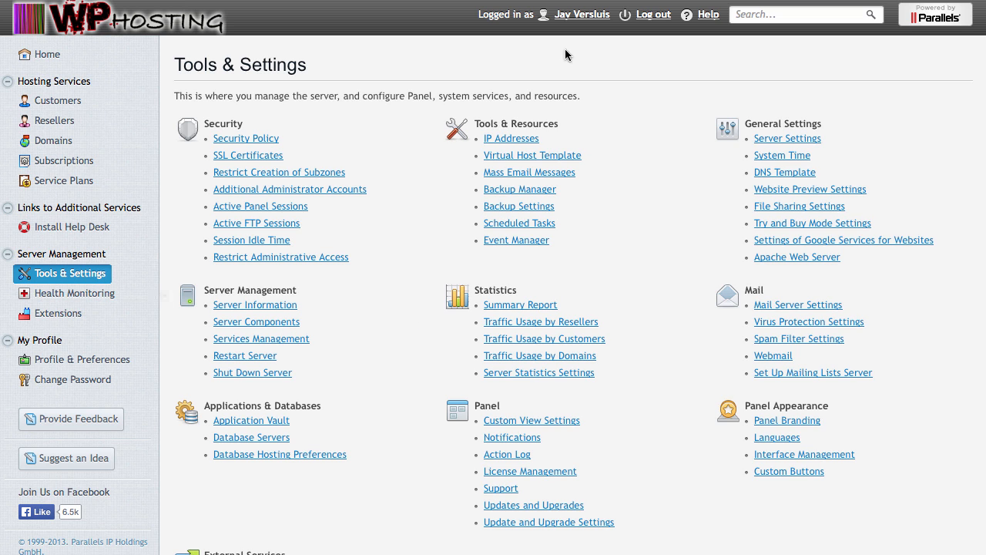
mouse_move(684, 348)
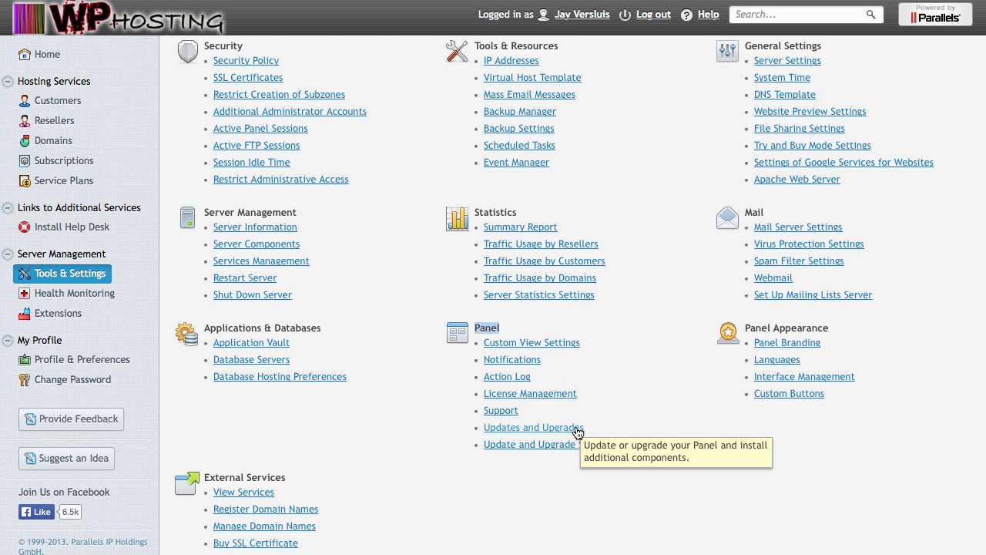
left_click(533, 427)
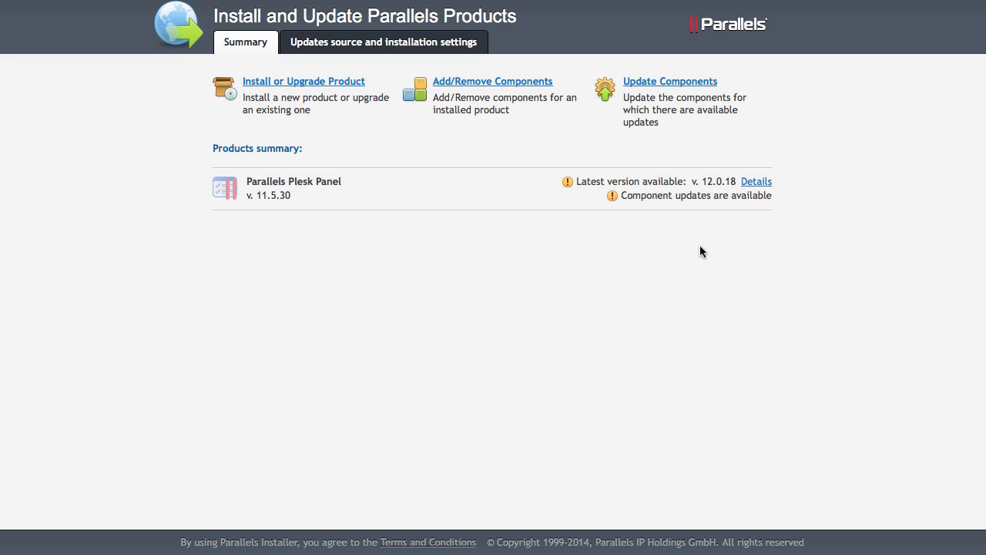
mouse_move(434, 149)
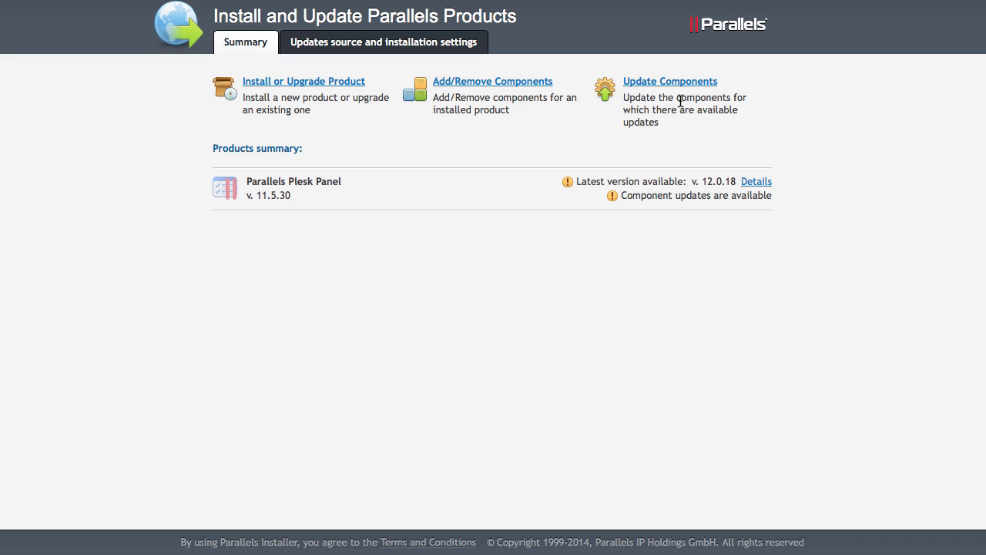
mouse_move(588, 183)
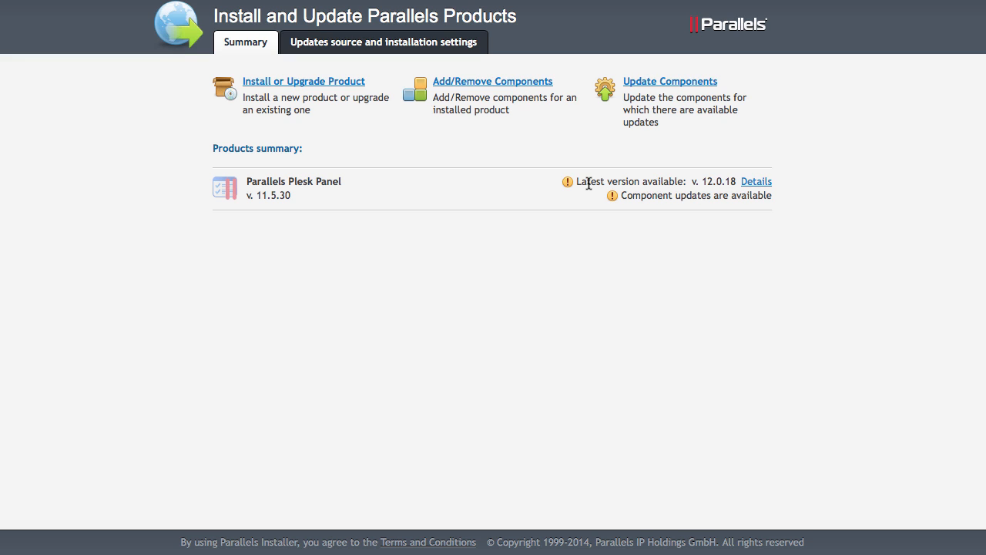
mouse_move(503, 176)
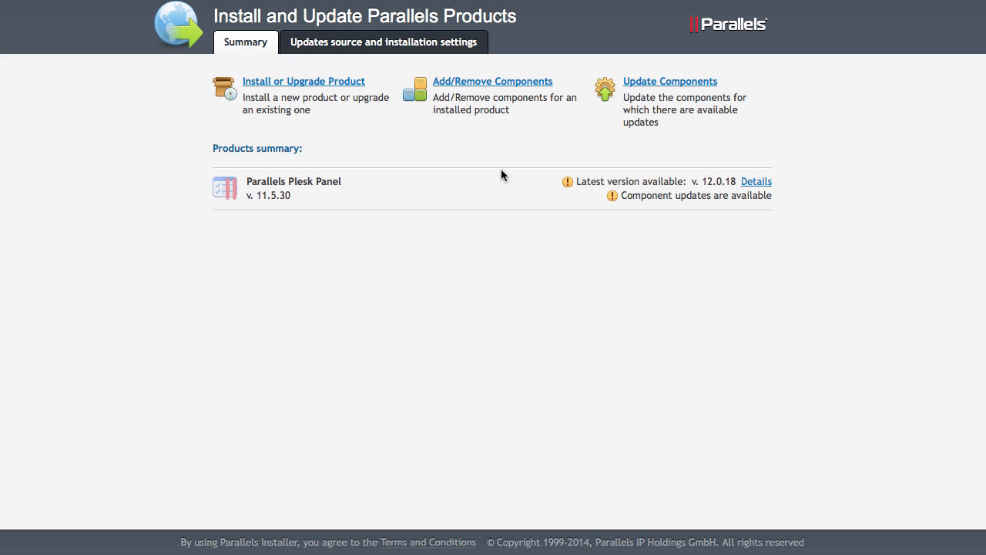
mouse_move(746, 211)
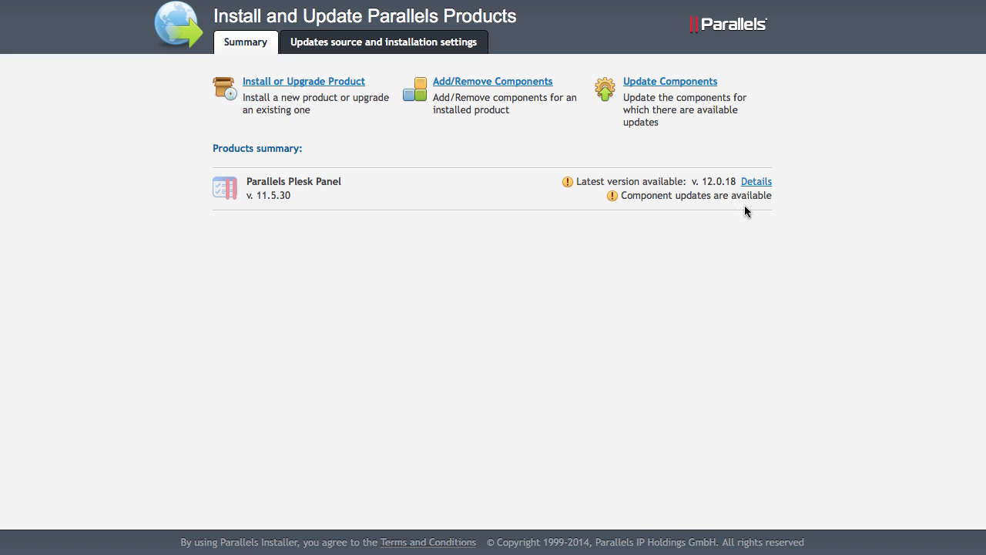
Step: Note the available 12.0.18 version and proceed to Install or Upgrade Product
double_click(604, 182)
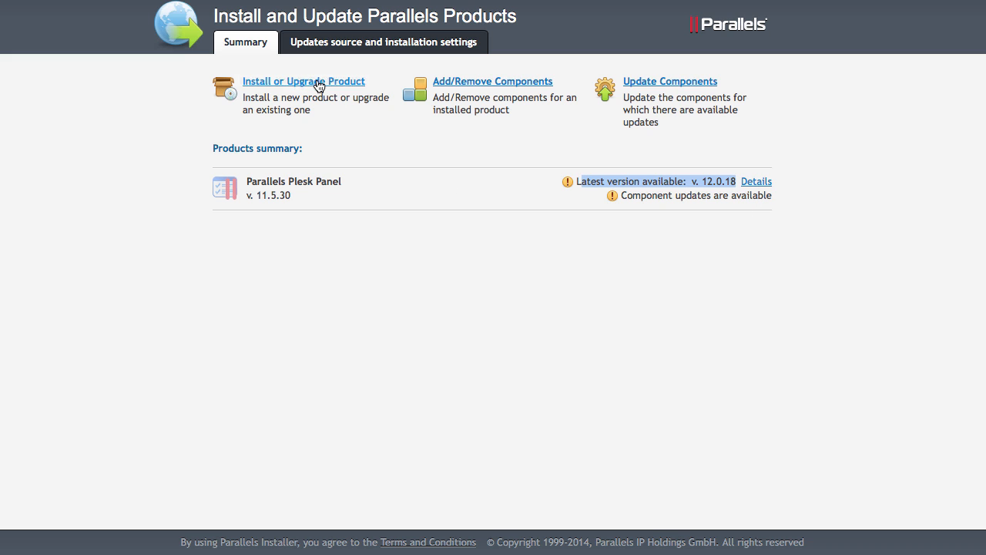
mouse_move(316, 86)
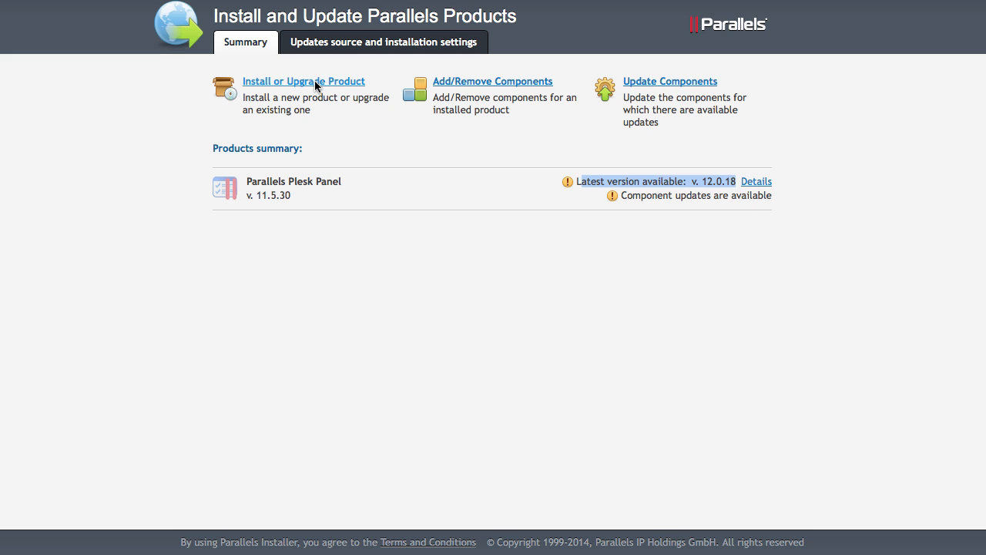
left_click(304, 80)
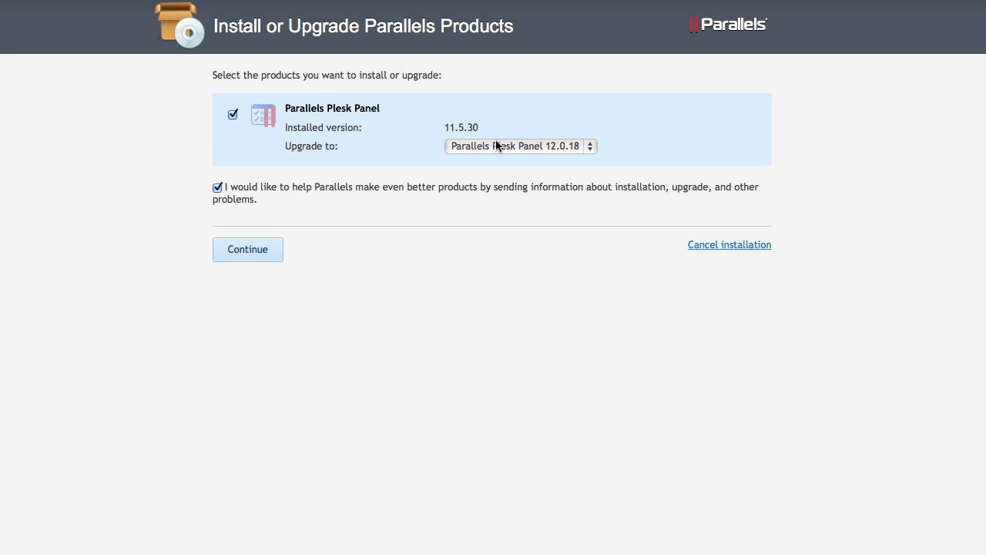
Step: Select Parallels Plesk Panel 12.0.18 as the upgrade target and continue to the pre-upgrade check
left_click(523, 145)
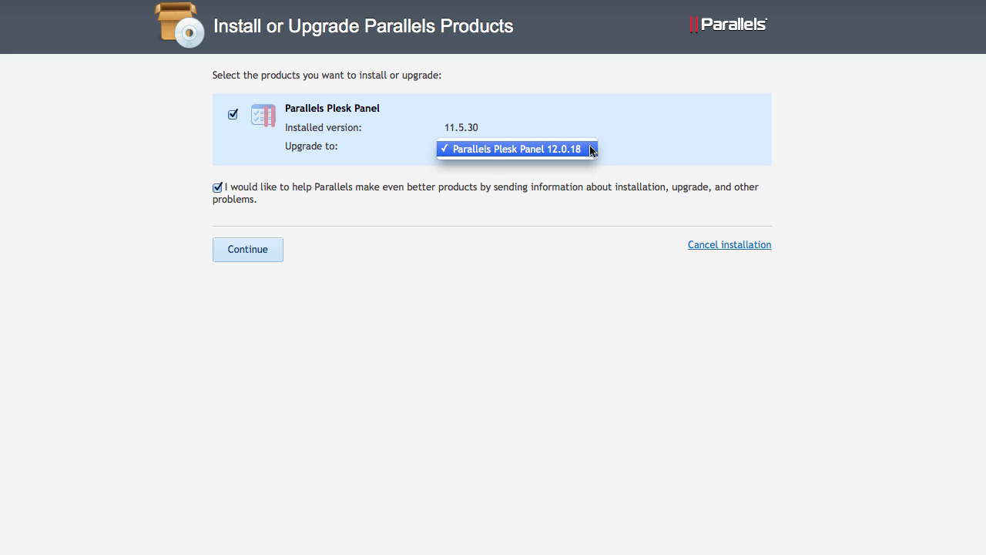
left_click(514, 148)
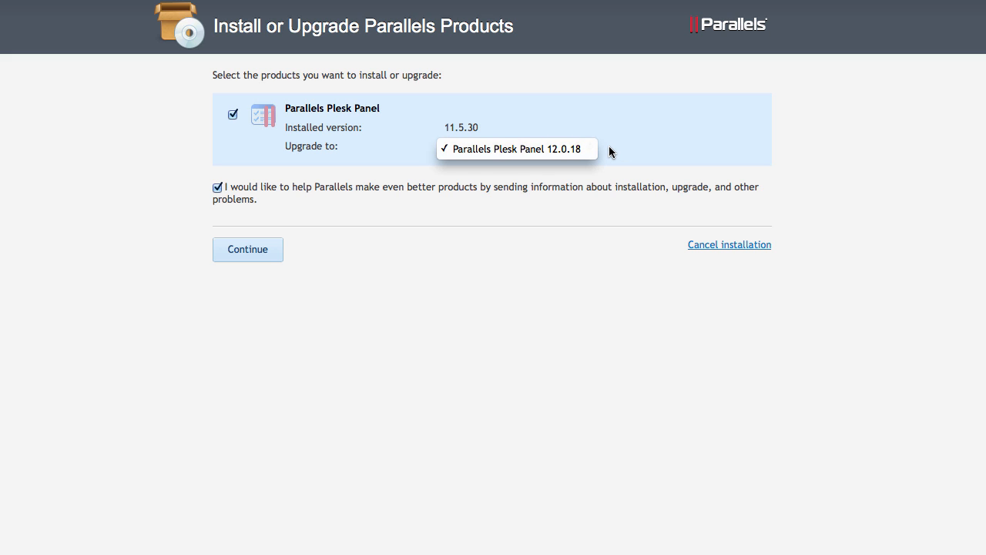
left_click(515, 148)
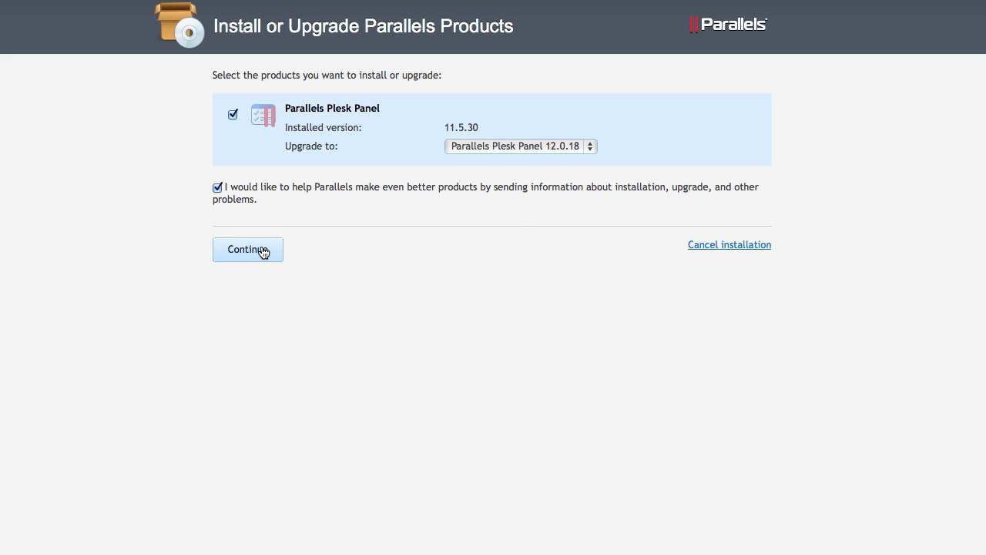
mouse_move(176, 321)
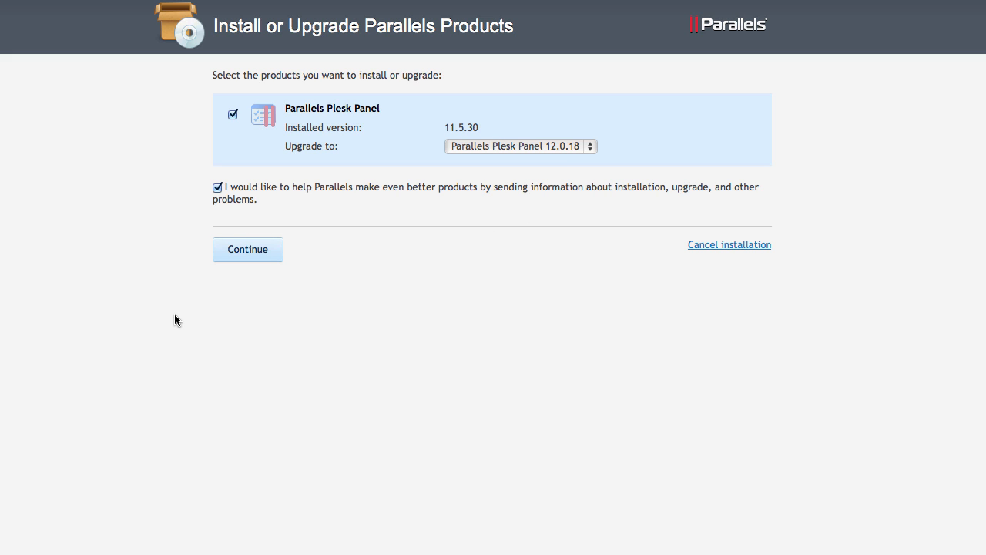
left_click(247, 250)
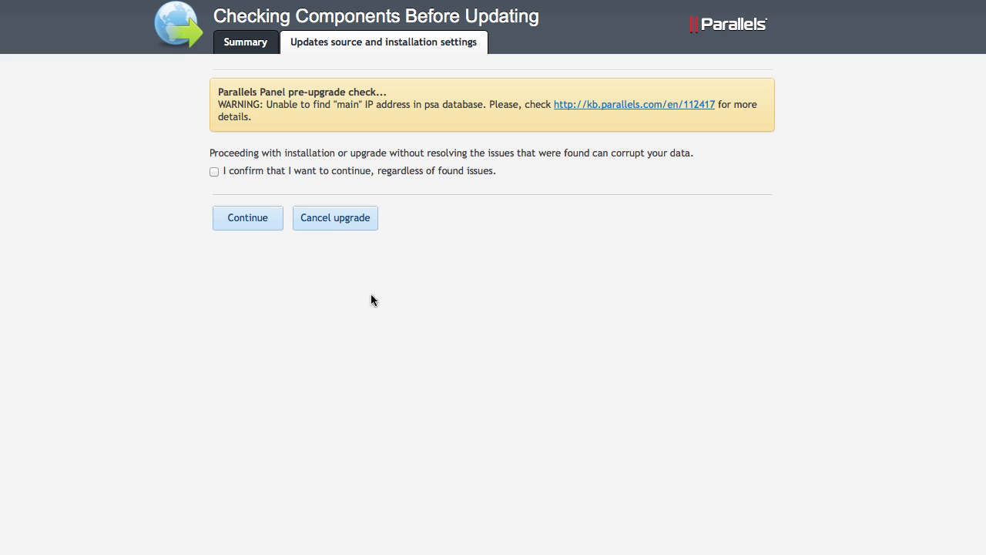
mouse_move(712, 105)
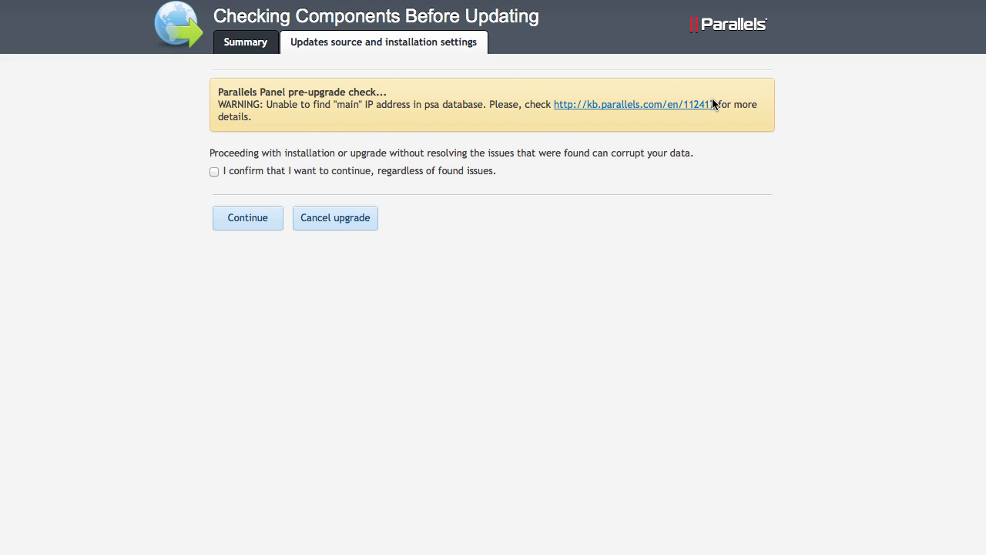
mouse_move(437, 127)
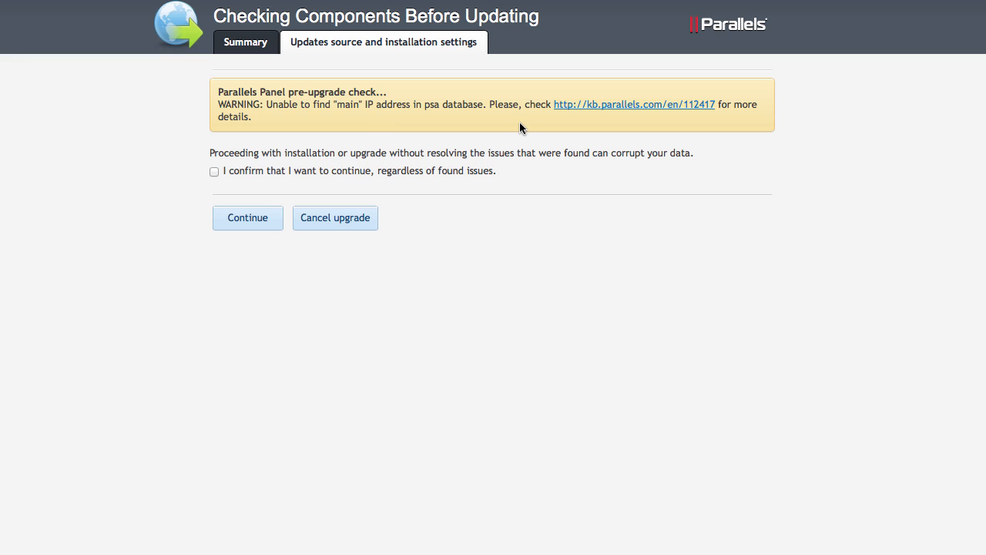
mouse_move(525, 127)
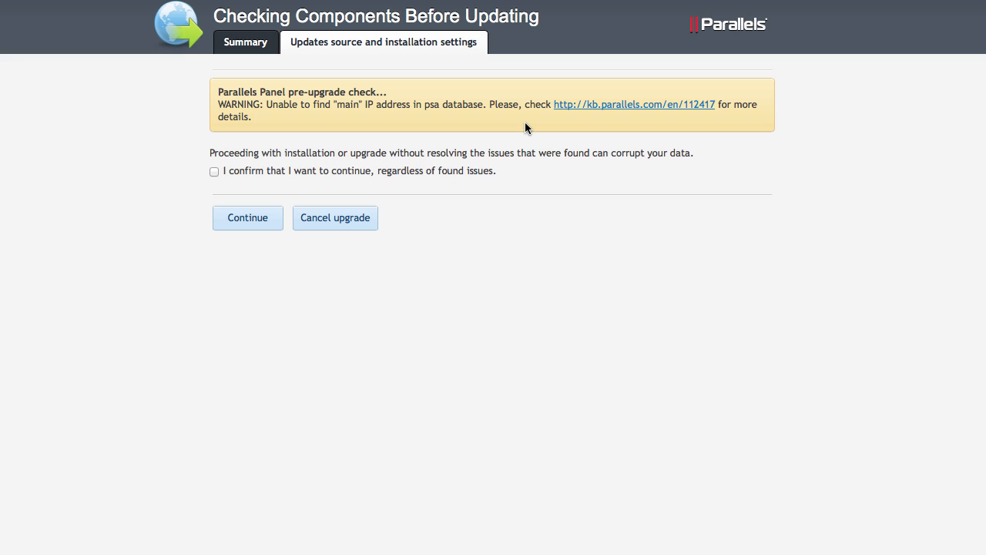
mouse_move(320, 70)
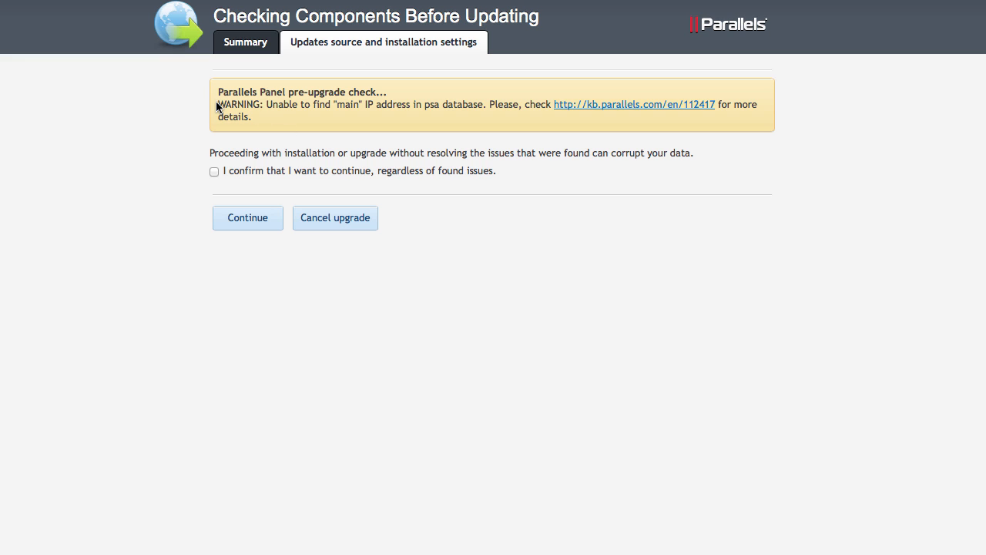
mouse_move(259, 121)
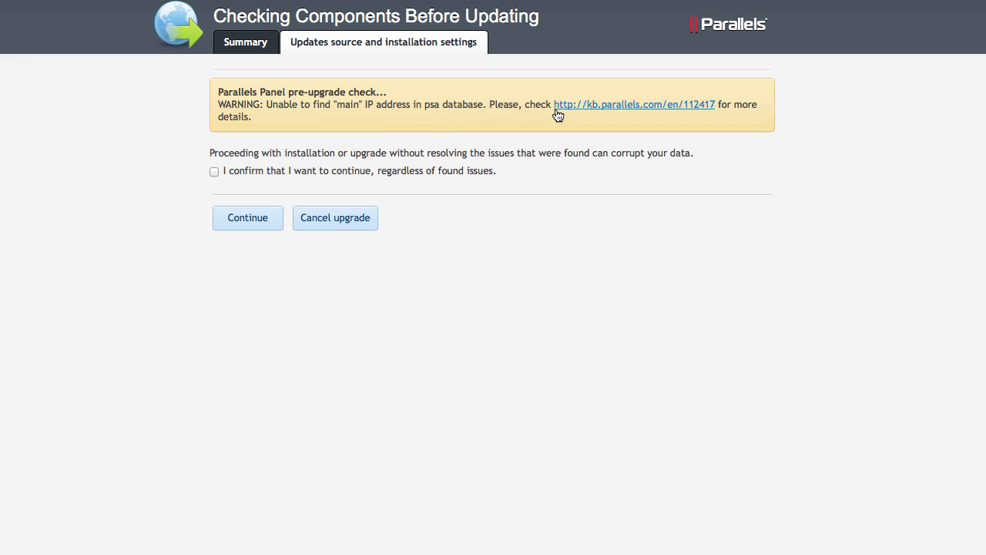
mouse_move(621, 111)
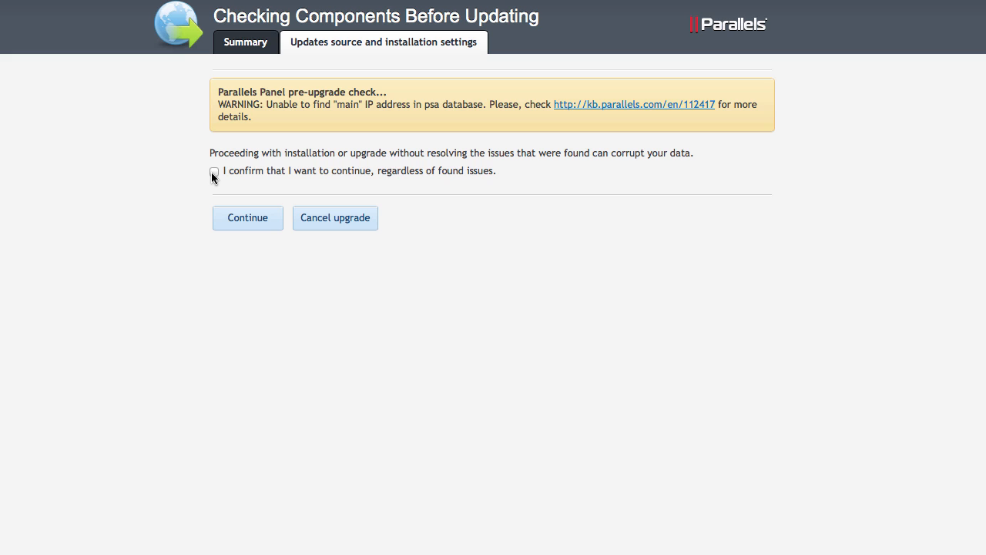
Step: Confirm continuing despite the missing main IP warning and start the 12.0.18 upgrade
left_click(216, 171)
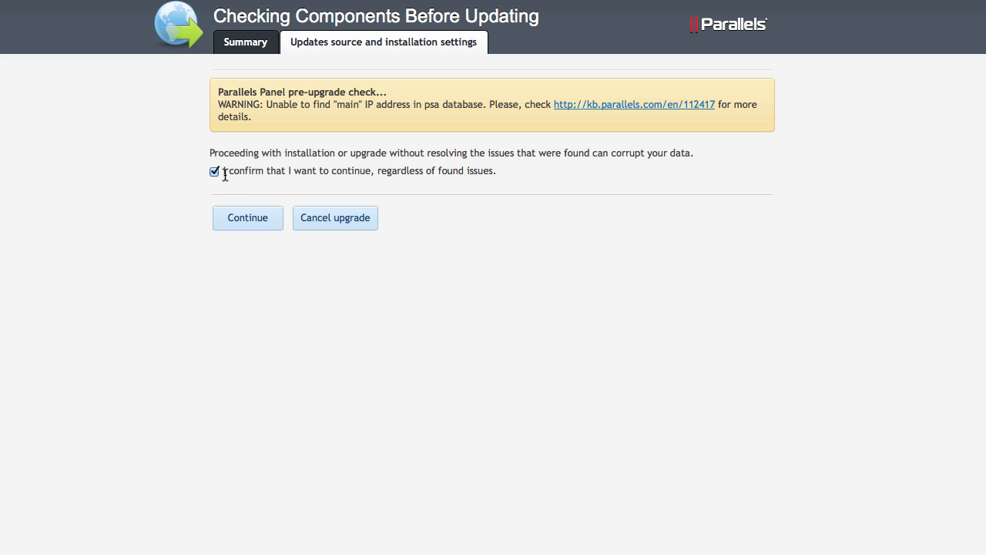
mouse_move(247, 218)
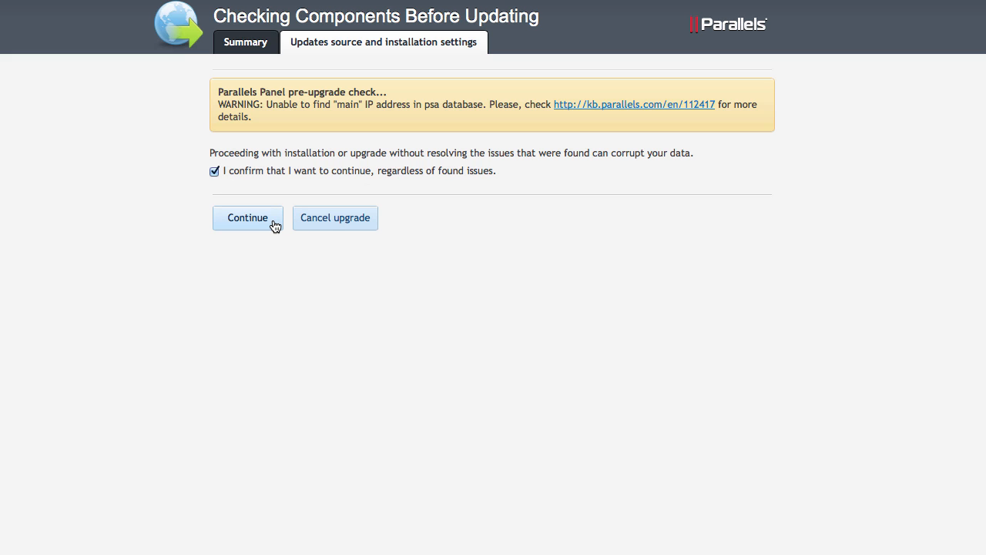
left_click(247, 218)
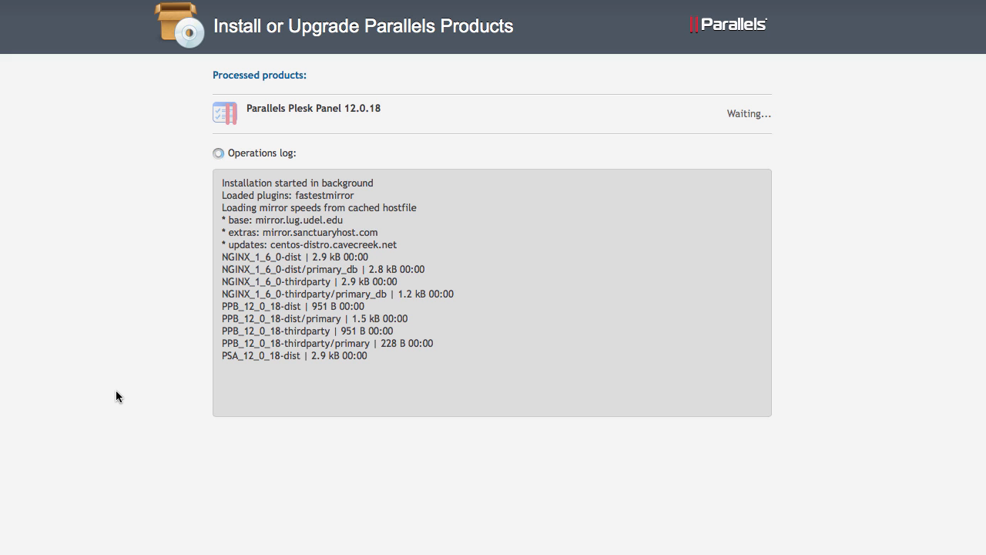
Step: Follow the Operations log as Plesk 12.0.18 packages download and install
scroll("down", 3)
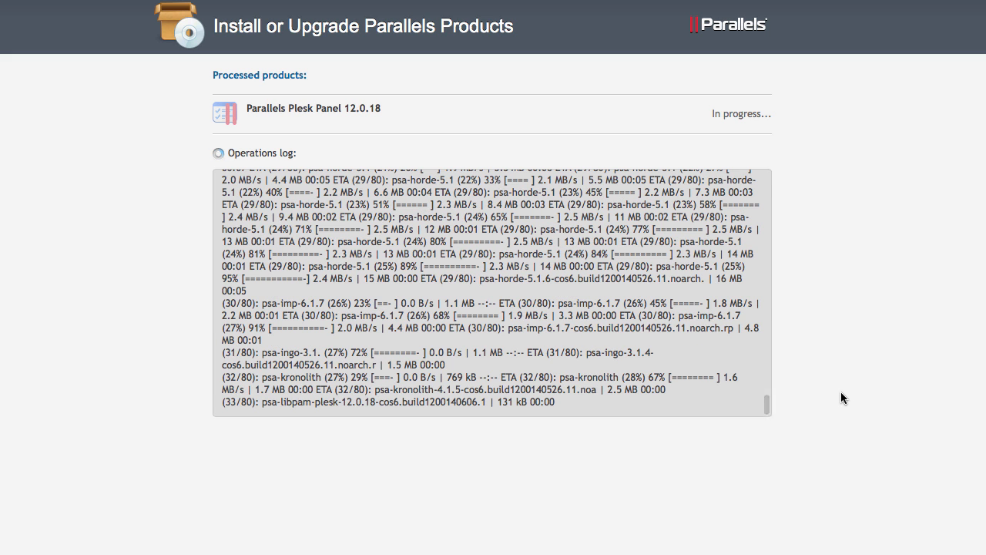
scroll("down", 3)
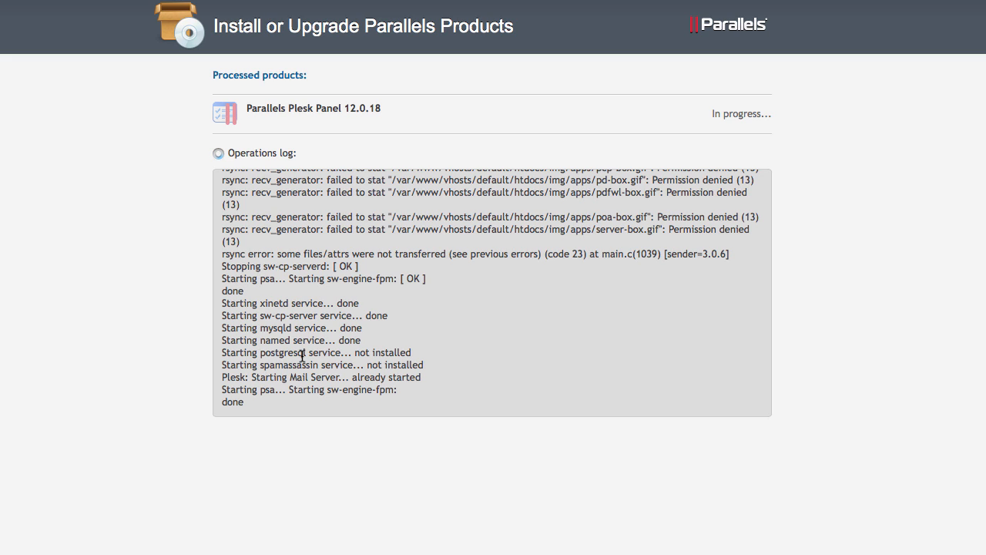
mouse_move(265, 329)
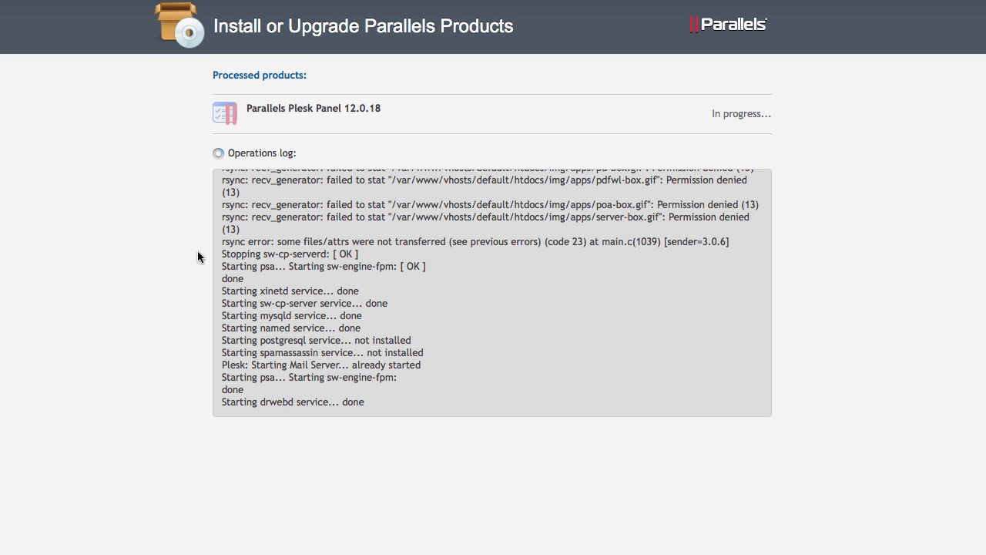
mouse_move(187, 285)
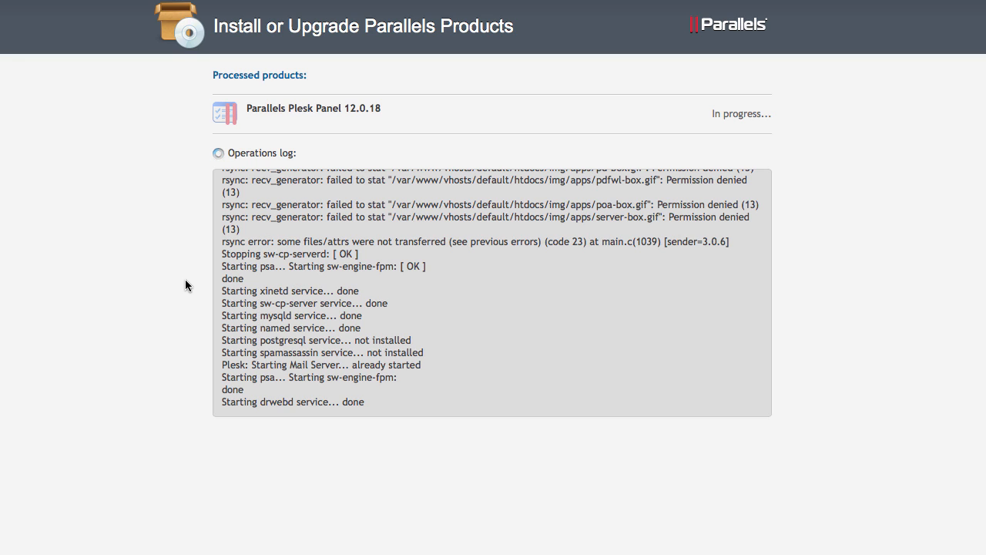
Step: Review the log's service restart messages and shell-init getcwd errors
scroll("down", 3)
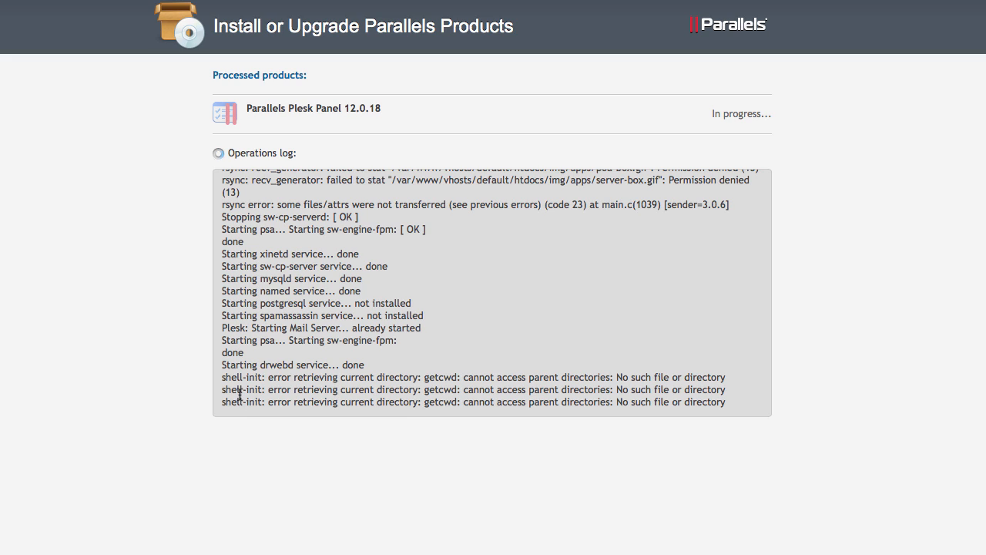
mouse_move(413, 376)
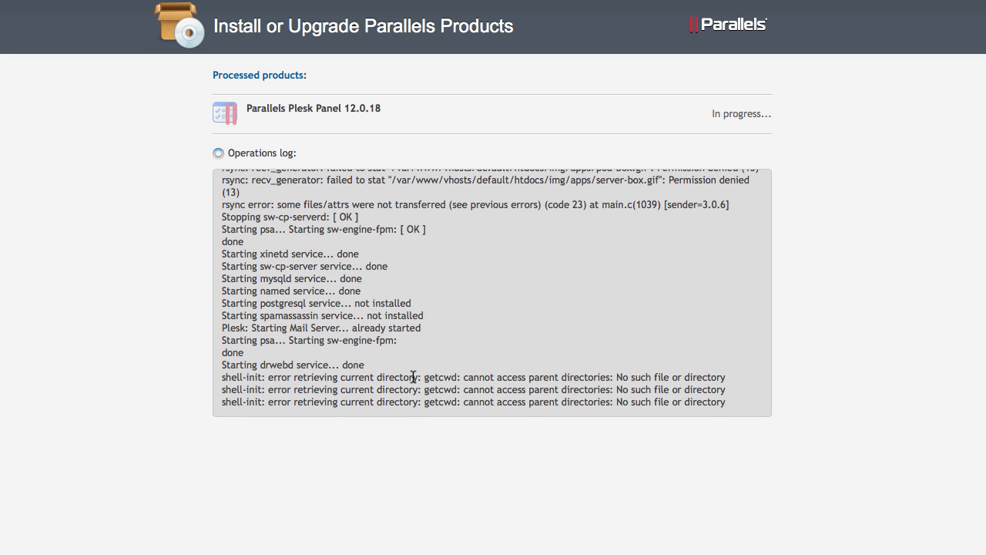
mouse_move(740, 410)
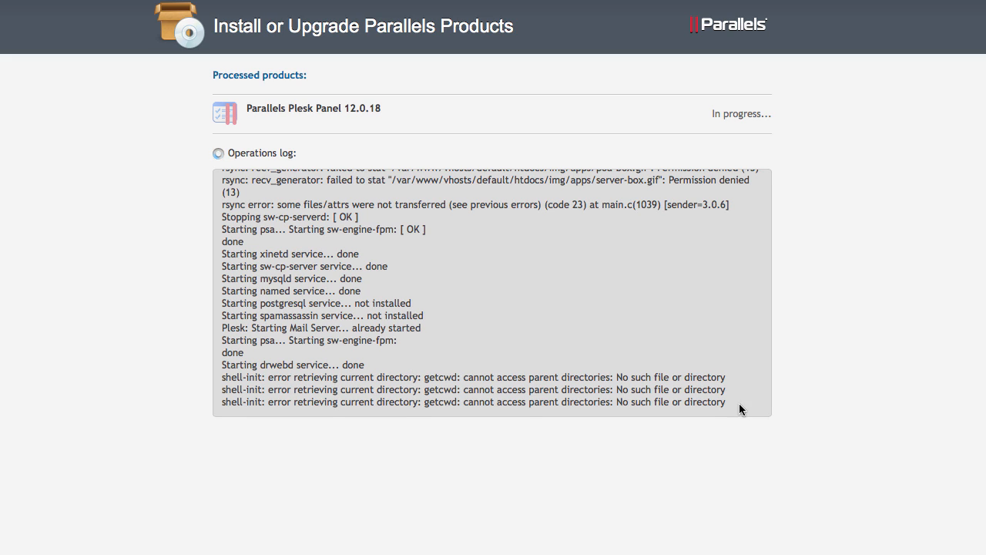
mouse_move(723, 351)
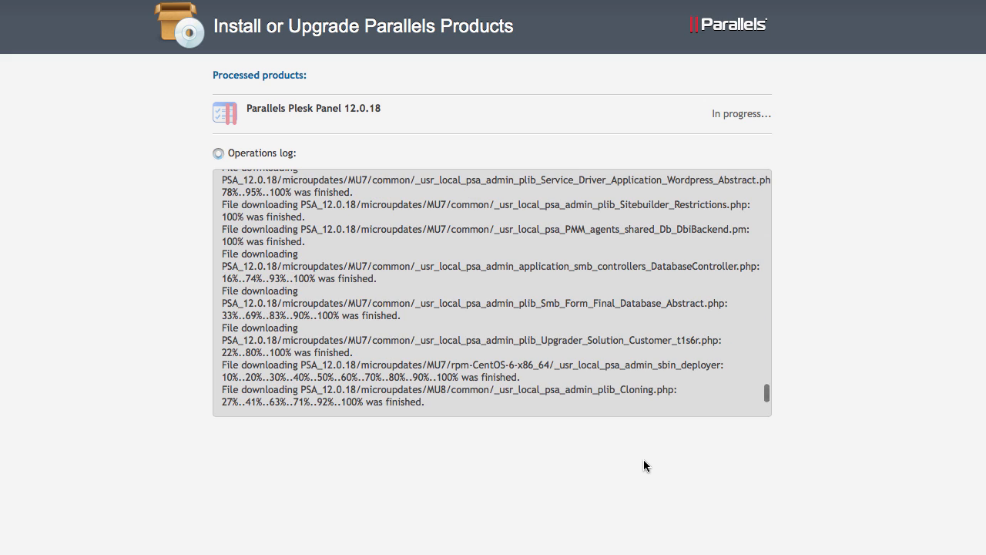
Step: Follow the 12.0.18 microupdate file downloads reaching 100% in the log
scroll("down", 3)
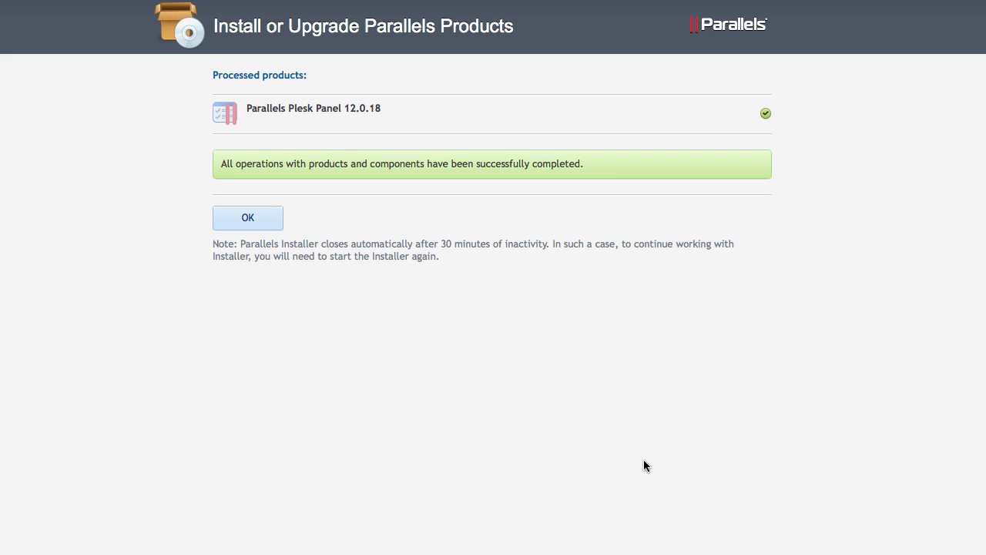
mouse_move(629, 166)
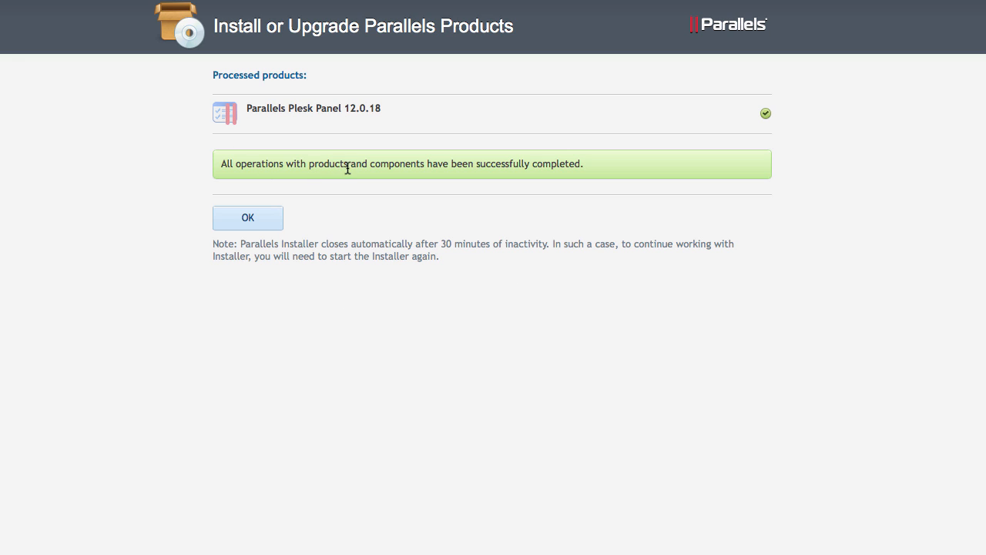
mouse_move(589, 169)
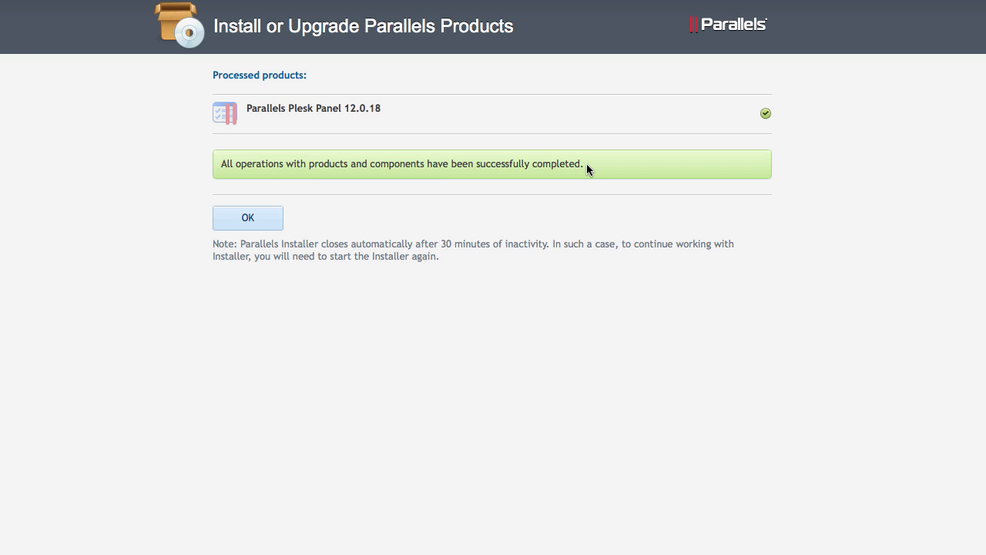
mouse_move(385, 313)
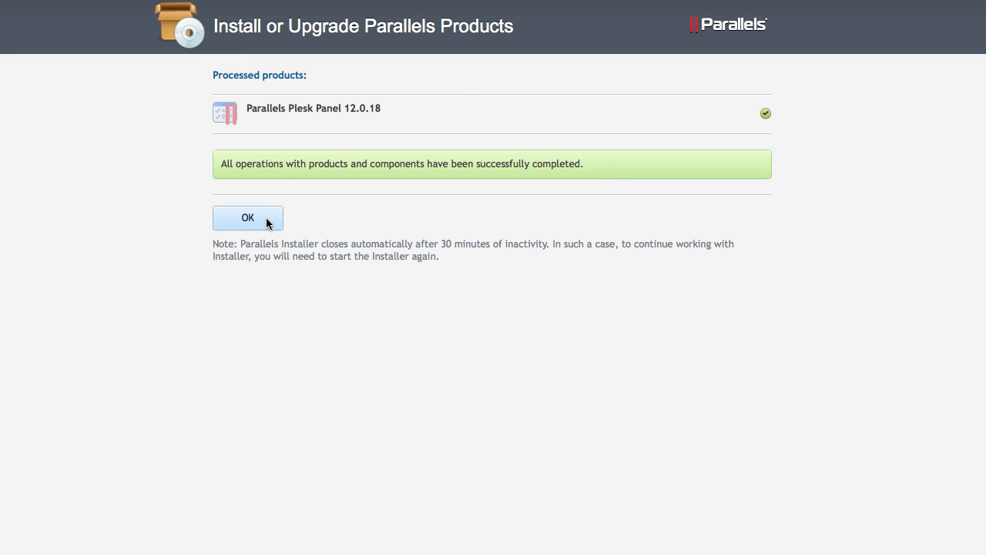
Step: Acknowledge the successful 12.0.18 upgrade with OK, closing Parallels Installer
left_click(247, 218)
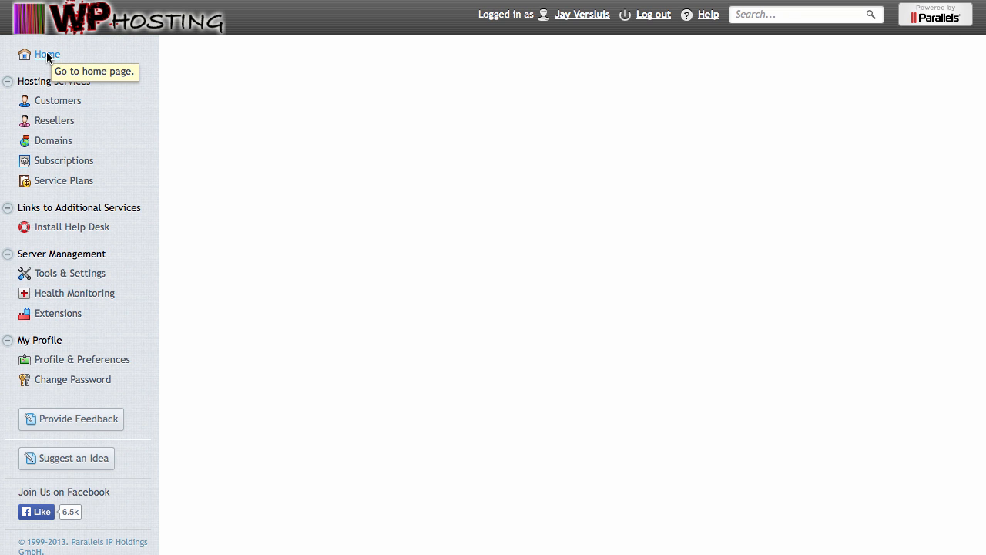
Step: Log back in to the upgraded panel as admin, reaching the 12.0.18 Home dashboard
left_click(653, 14)
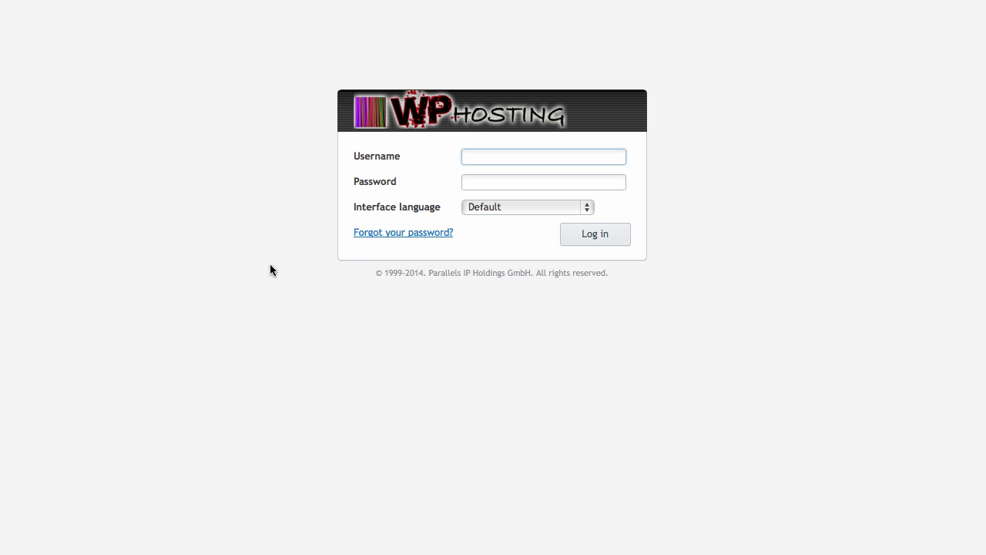
mouse_move(629, 130)
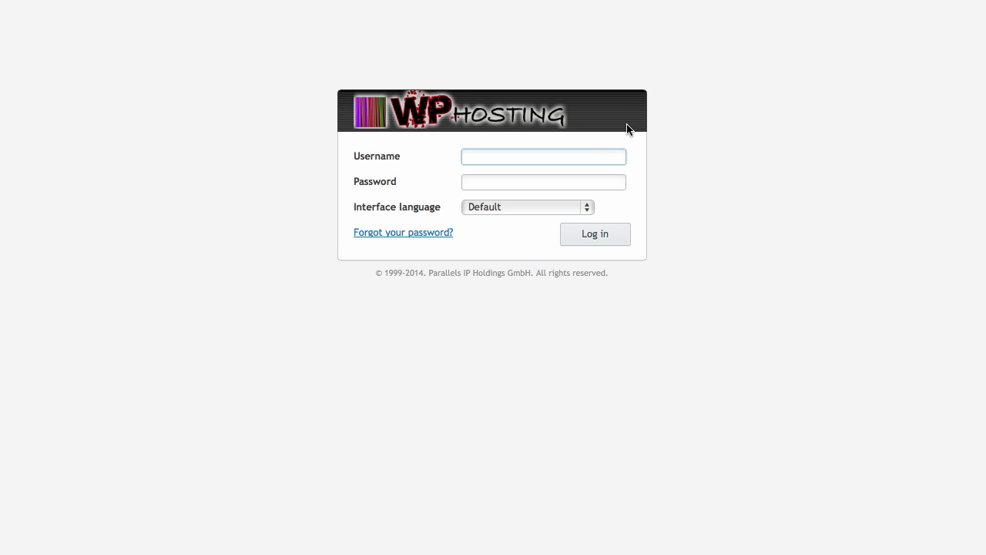
type("admin")
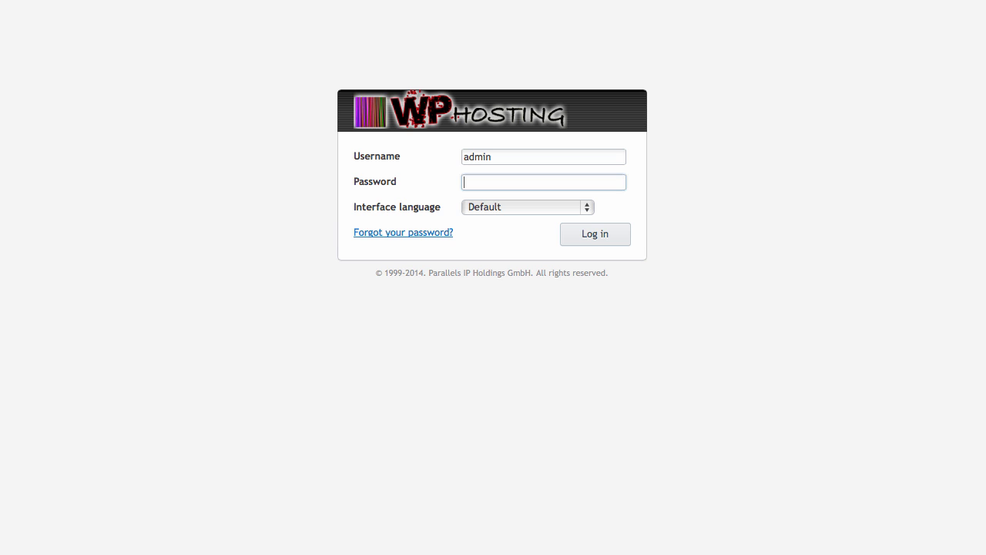
left_click(594, 234)
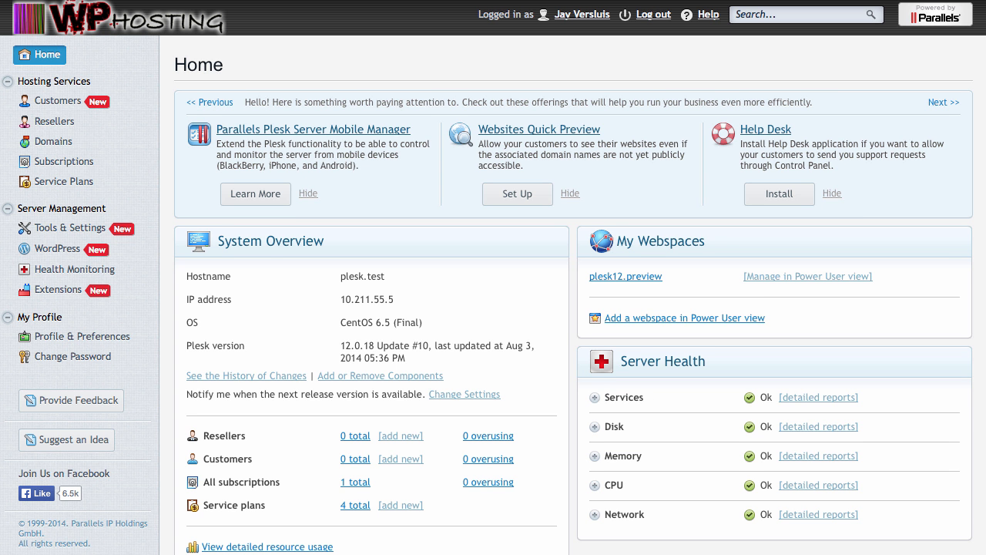
mouse_move(511, 416)
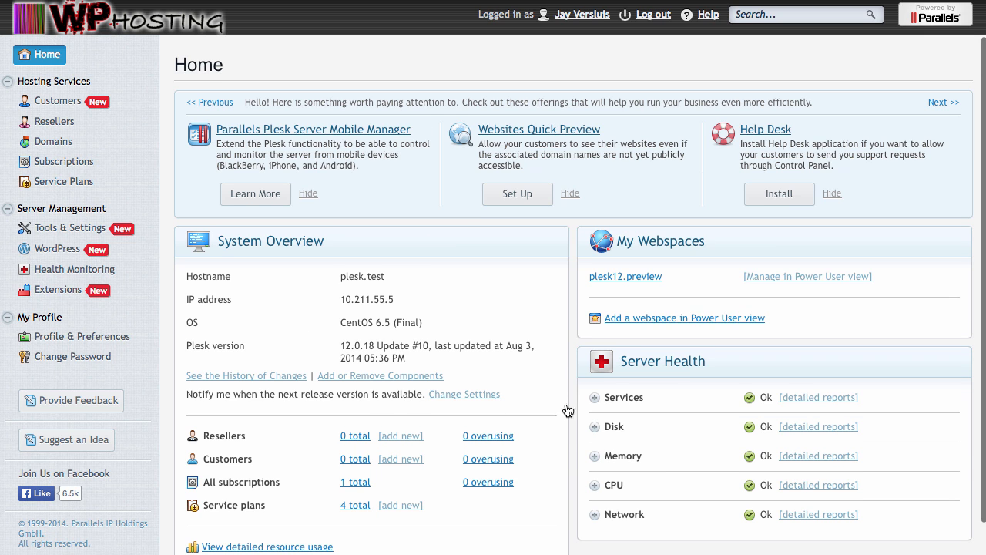
Step: Browse Tools & Settings and the WordPress Installations page, which lists no items
left_click(70, 228)
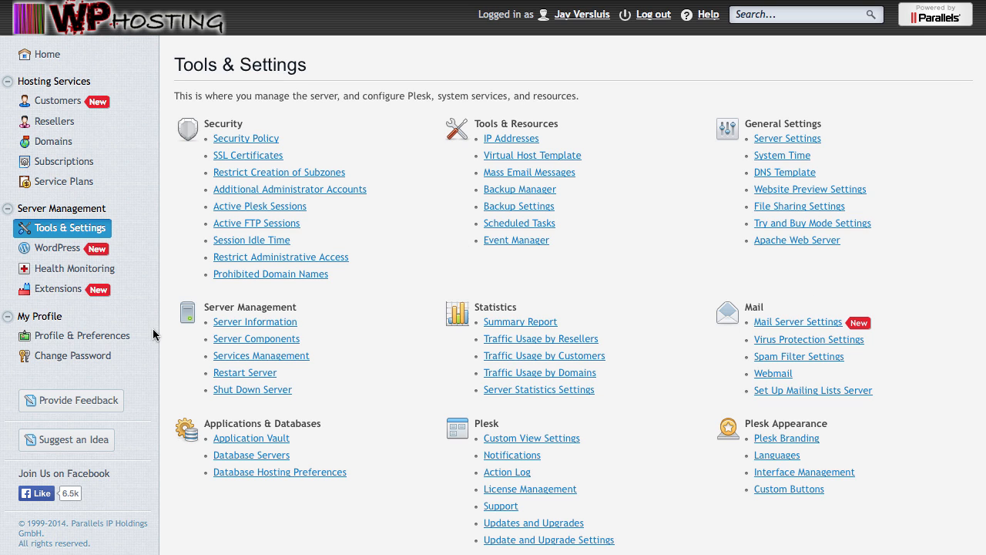
left_click(57, 247)
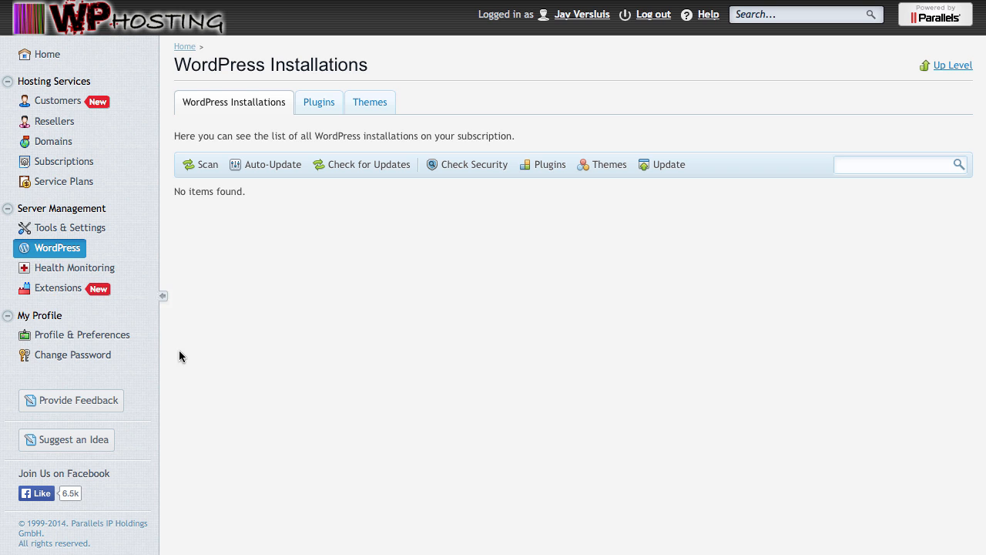
left_click(47, 53)
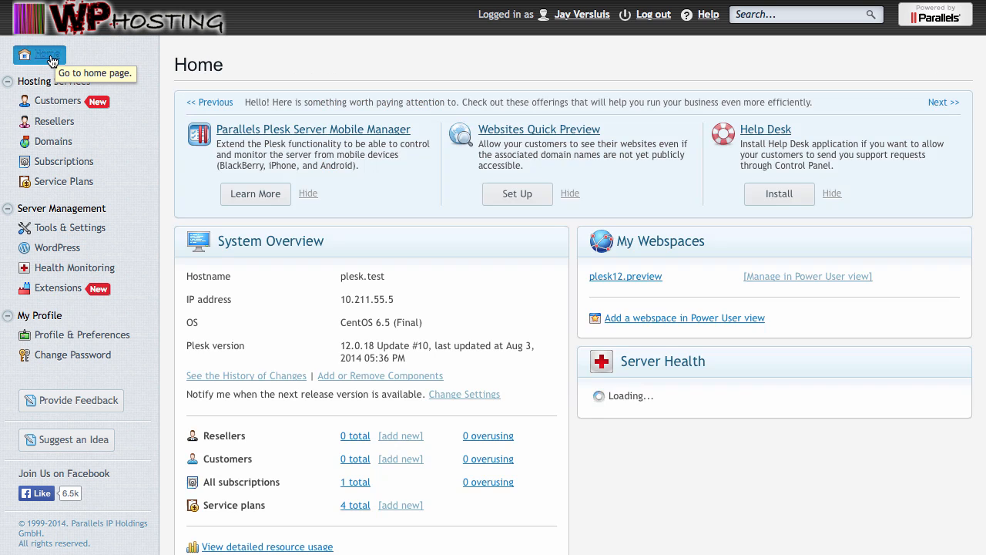
left_click(58, 247)
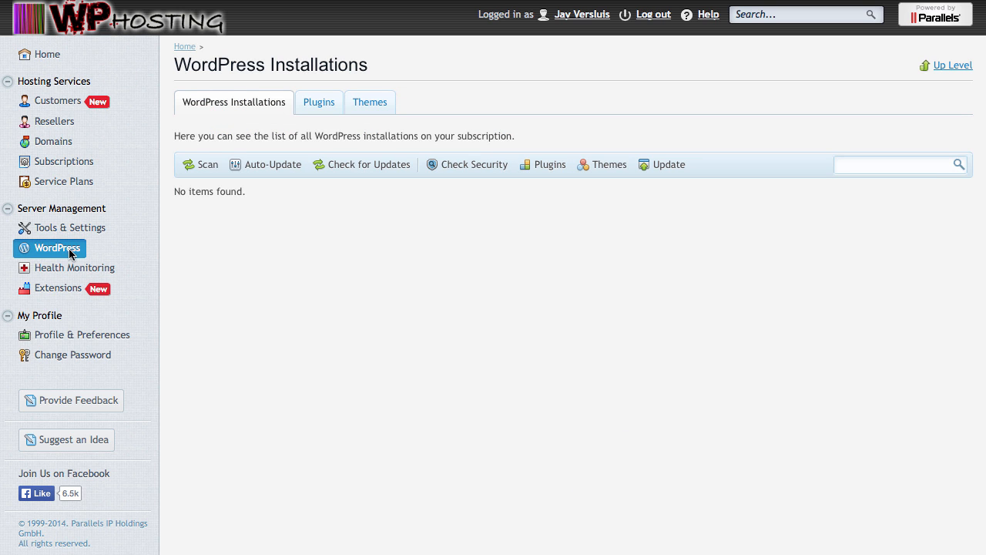
mouse_move(109, 253)
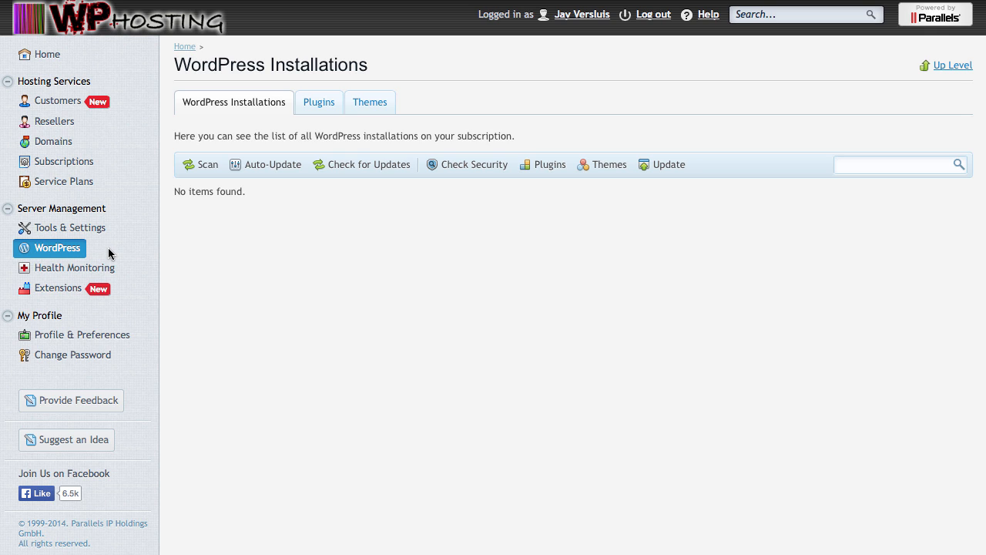
mouse_move(98, 255)
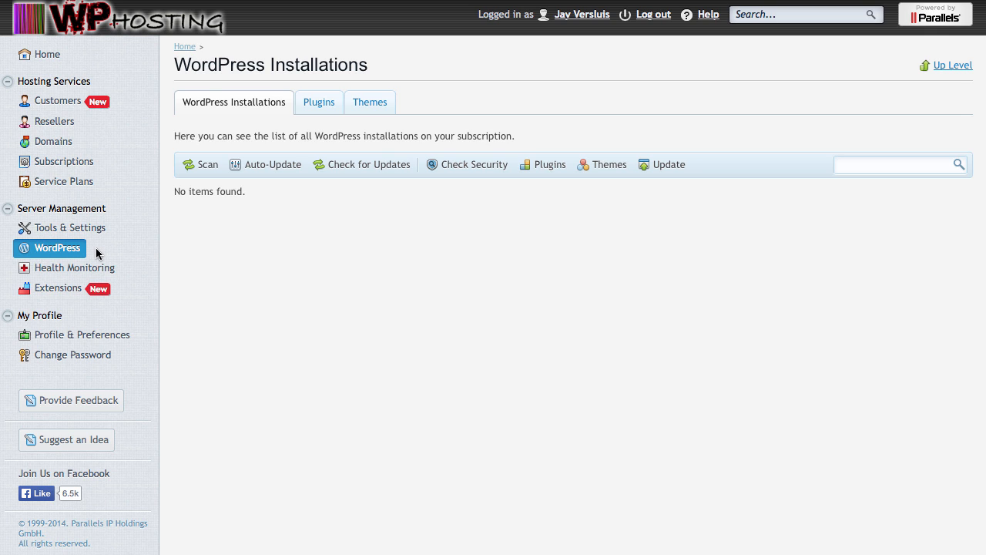
mouse_move(136, 222)
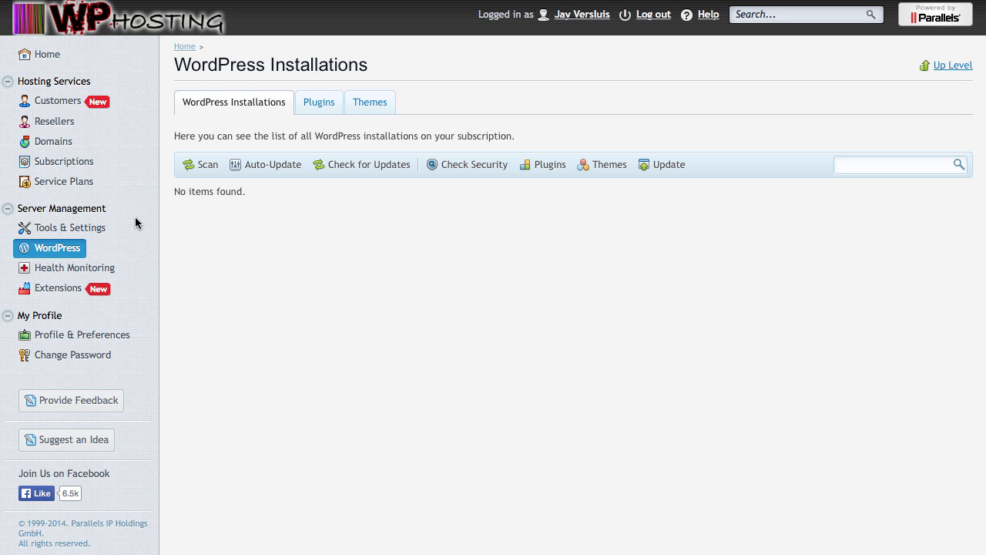
mouse_move(853, 7)
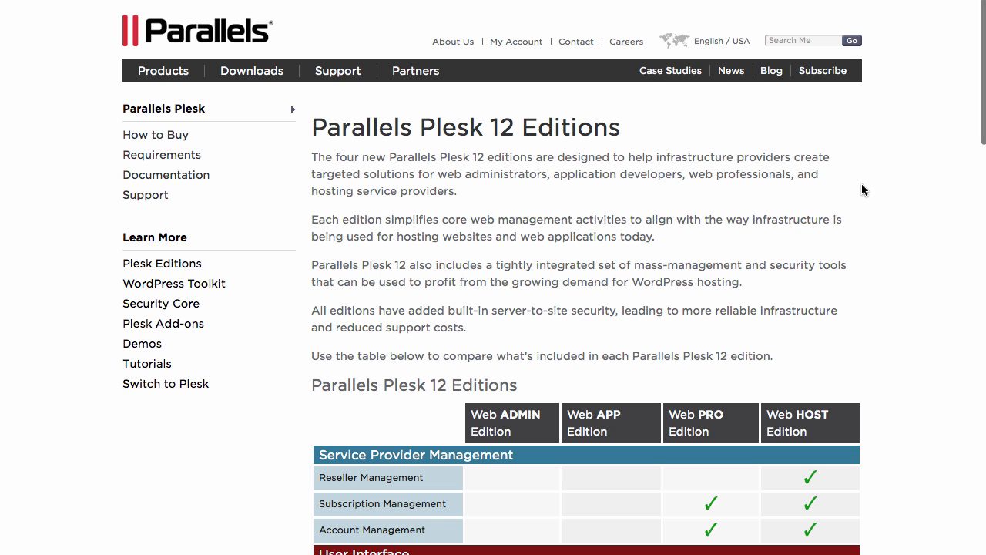
mouse_move(878, 299)
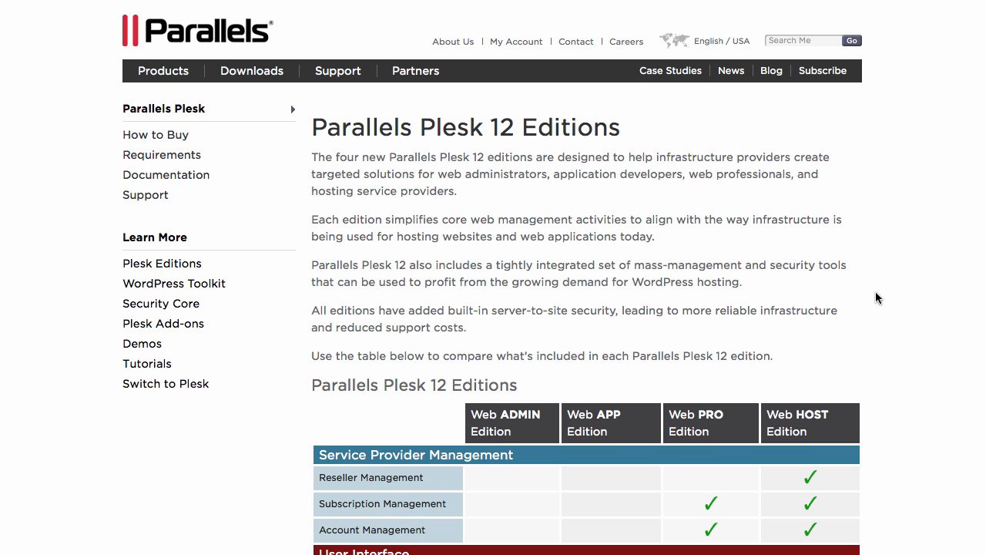
Step: Review the Plesk 12 comparison of Web ADMIN, APP, PRO and HOST edition features
scroll("down", 3)
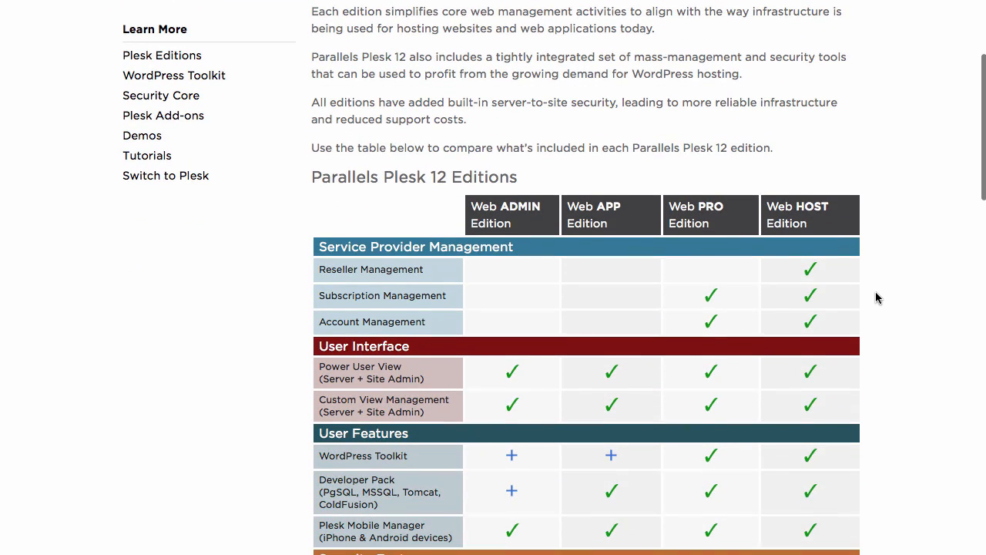
scroll("down", 3)
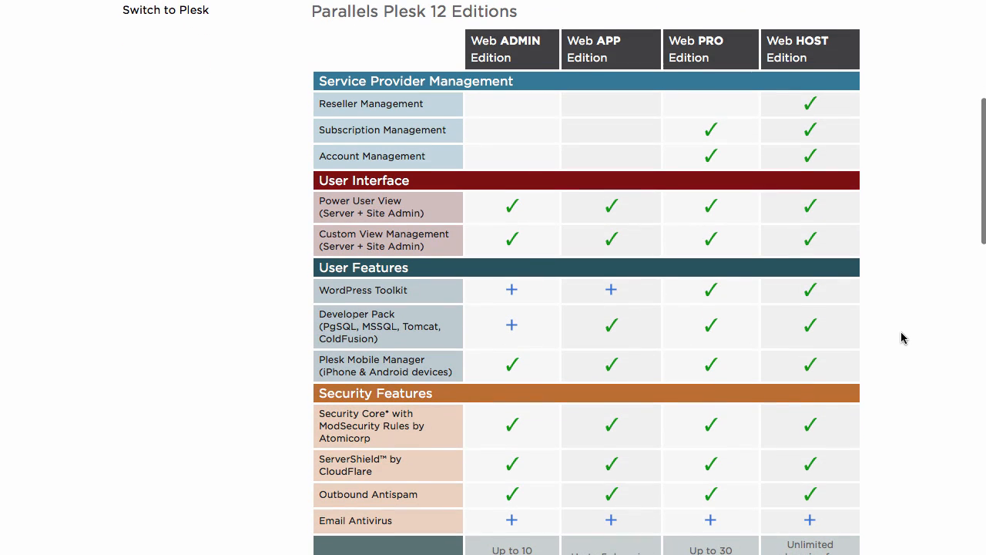
scroll("down", 3)
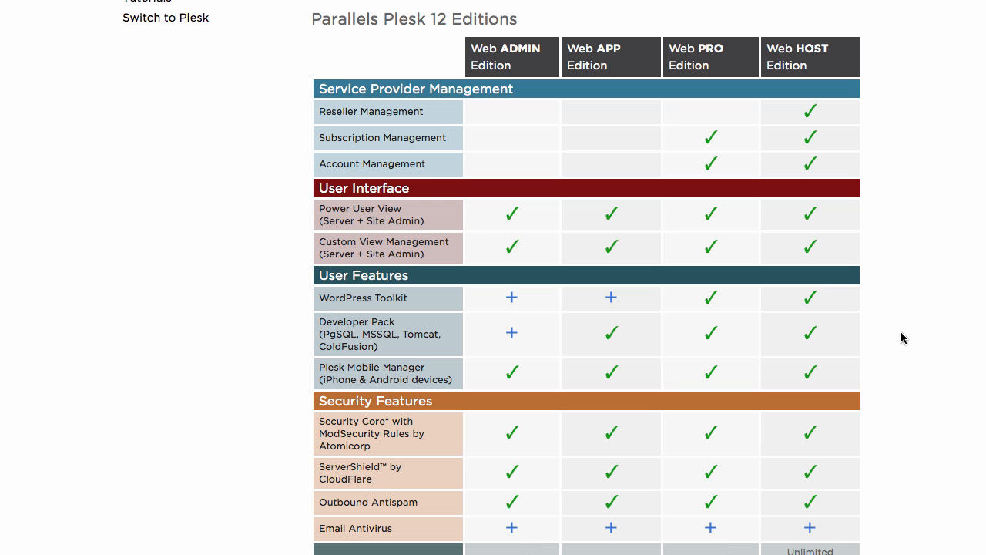
scroll("down", 3)
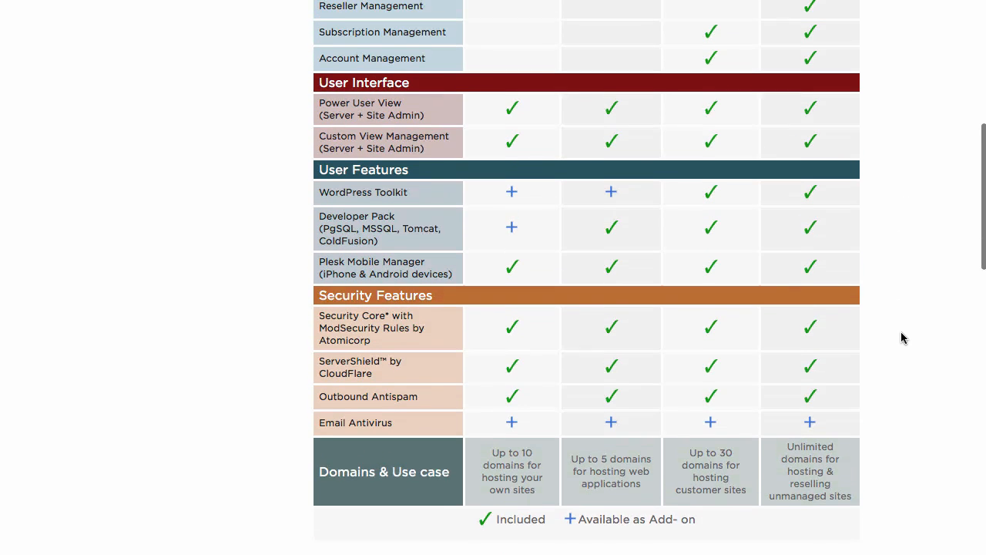
scroll("down", 3)
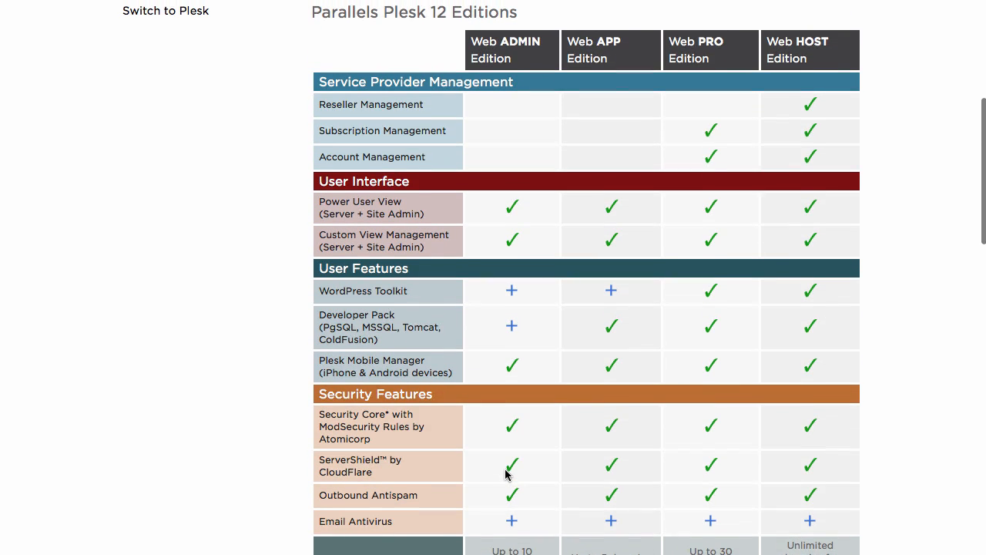
scroll("down", 3)
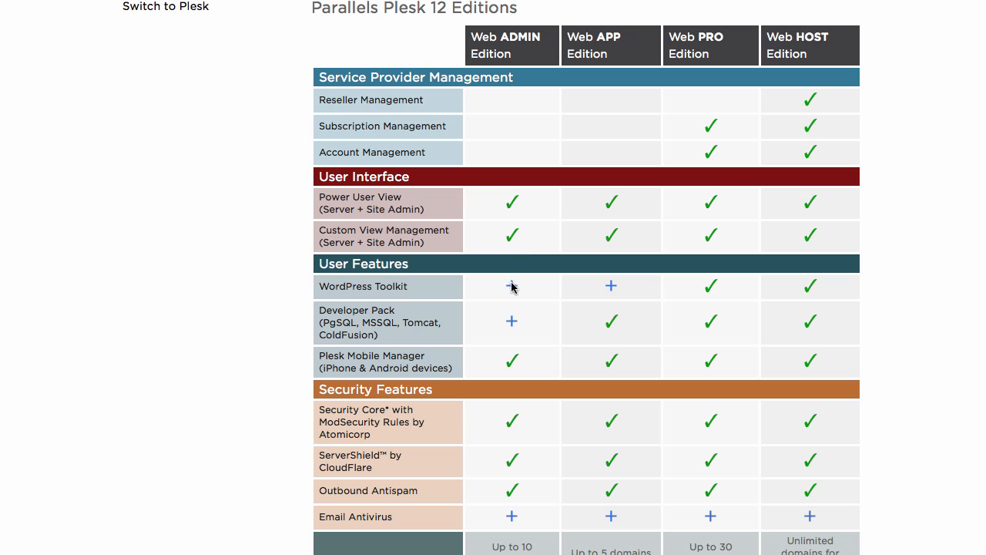
mouse_move(525, 290)
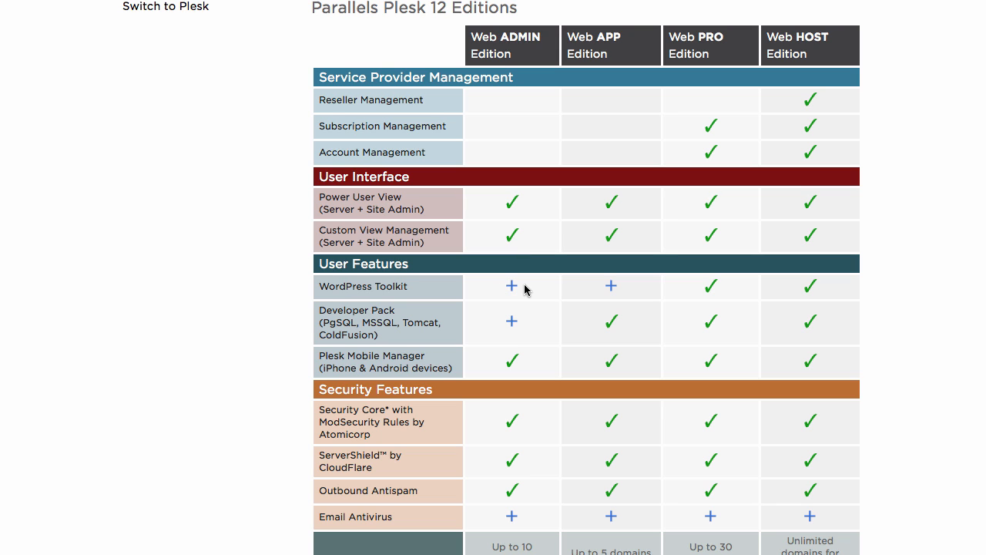
mouse_move(627, 92)
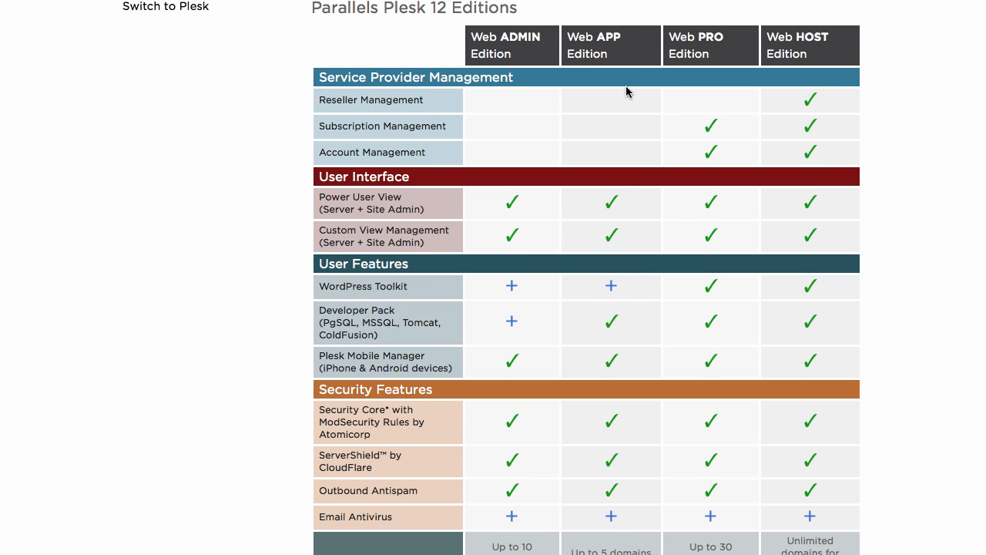
scroll("down", 3)
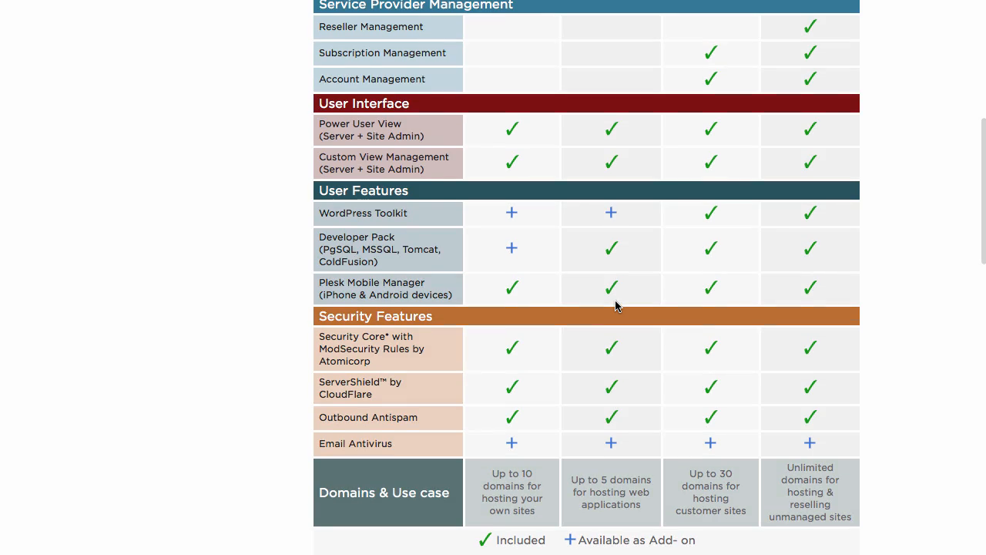